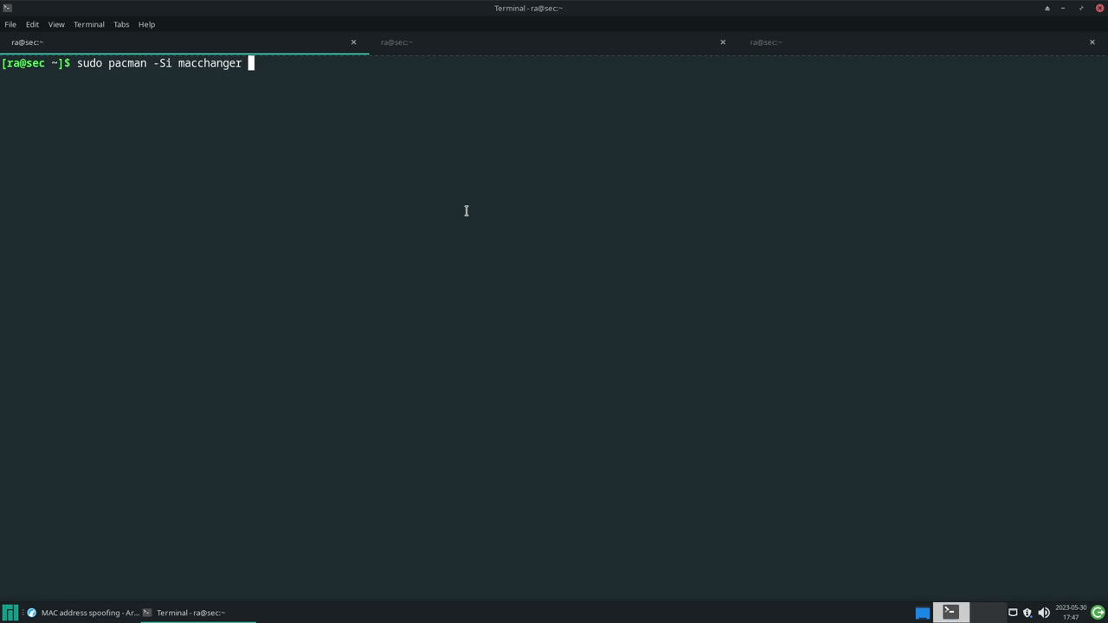
pyautogui.moveTo(468, 219)
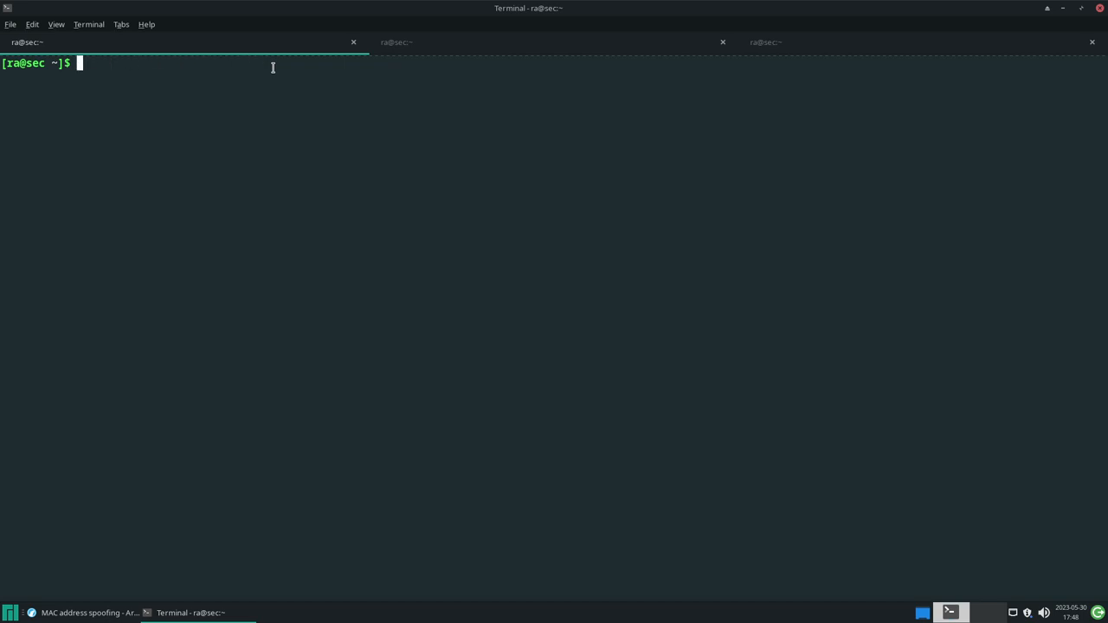
# - Run 'macchanger --help' to list its options, including the fully random MAC flag
pyautogui.write('sudo')
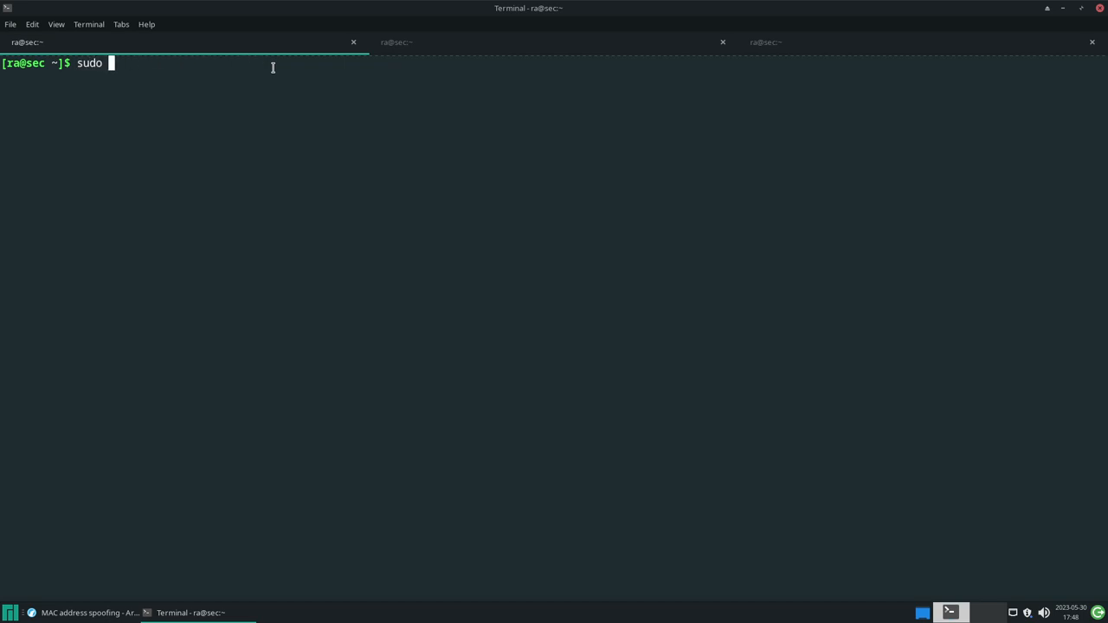
pyautogui.write('systect')
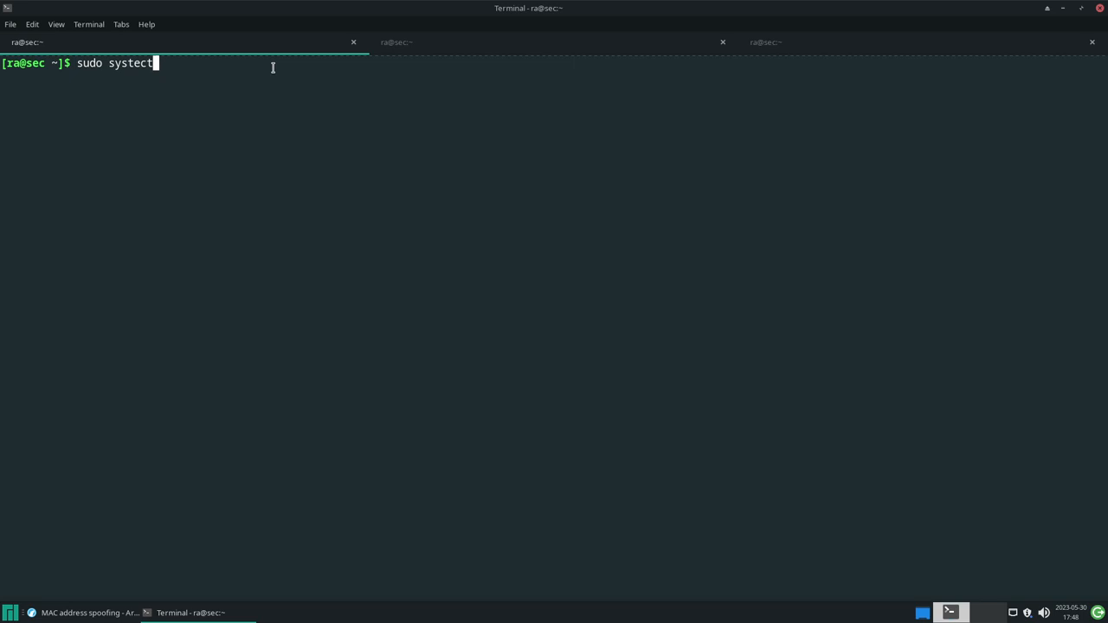
pyautogui.write('l sta')
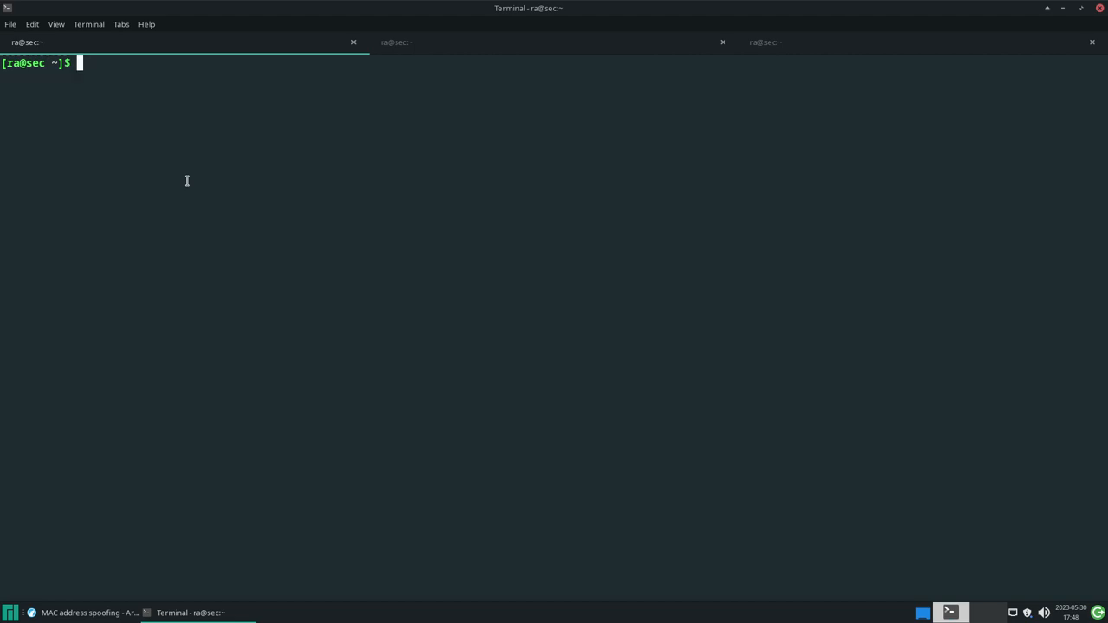
pyautogui.write('m')
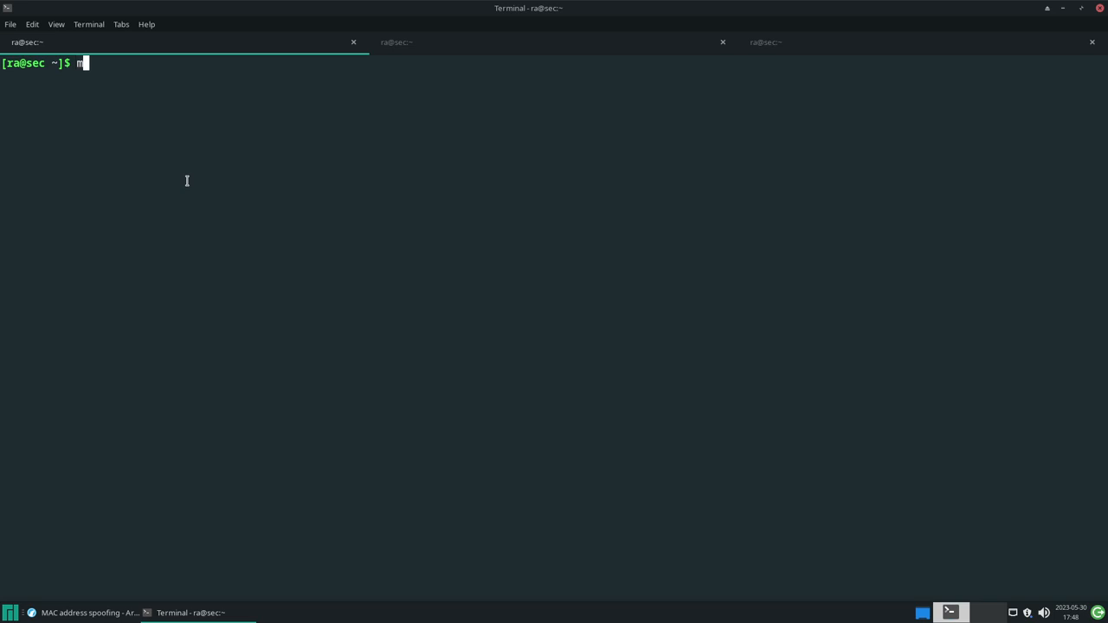
pyautogui.write('acchanger --help')
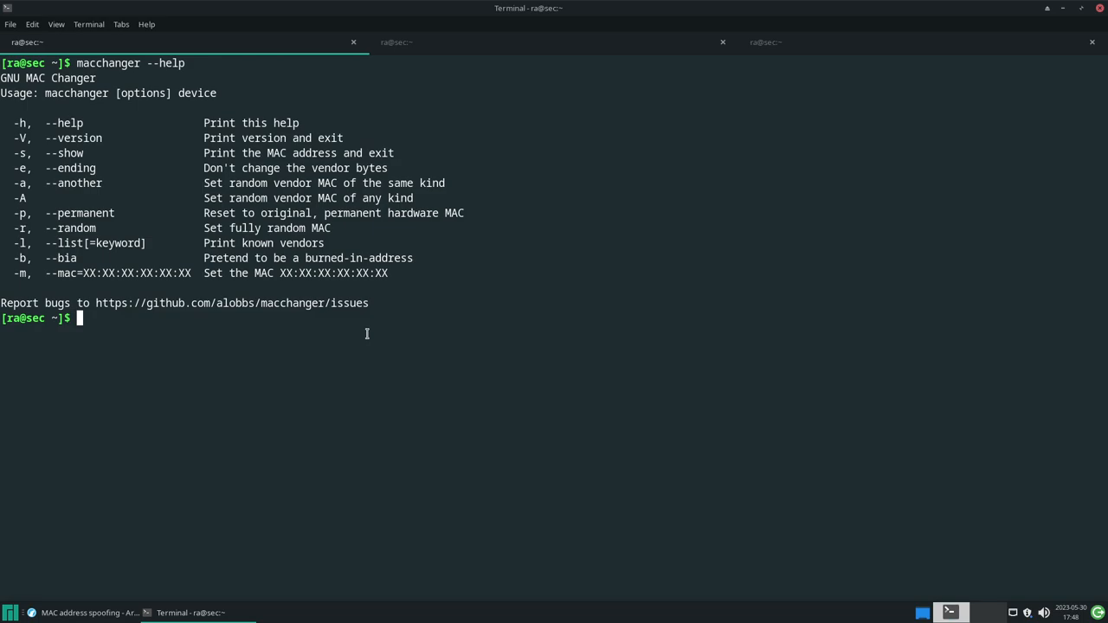
# - Run ifconfig to find enp1s0 and its MAC 56:c2:f3:b2:cd:d2, then return to help
pyautogui.write('ifconfig')
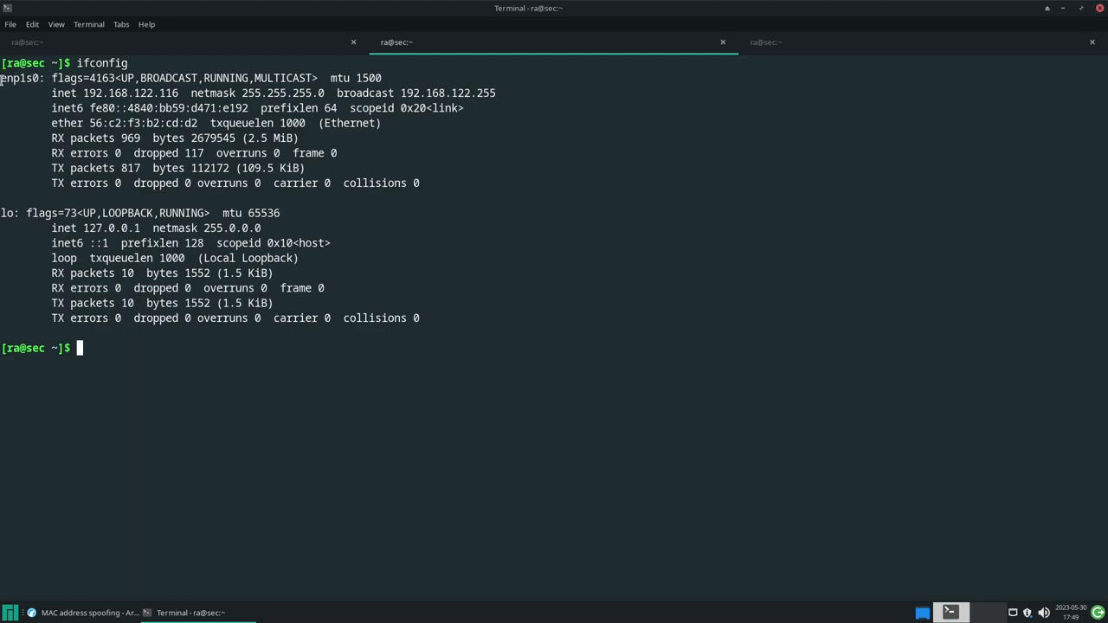
pyautogui.doubleClick(20, 78)
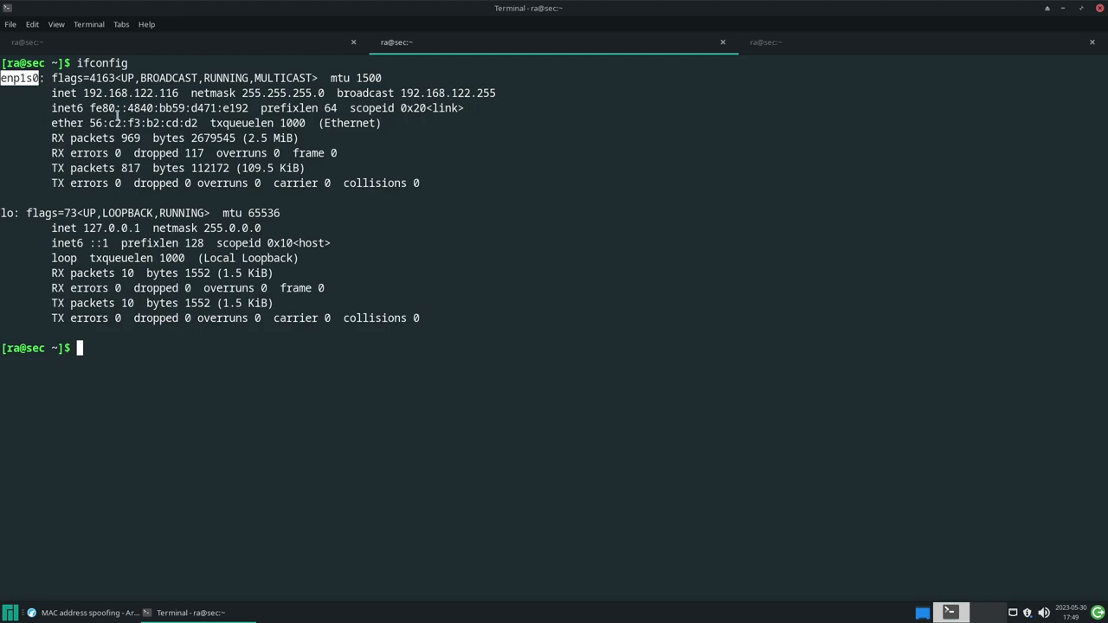
pyautogui.doubleClick(143, 123)
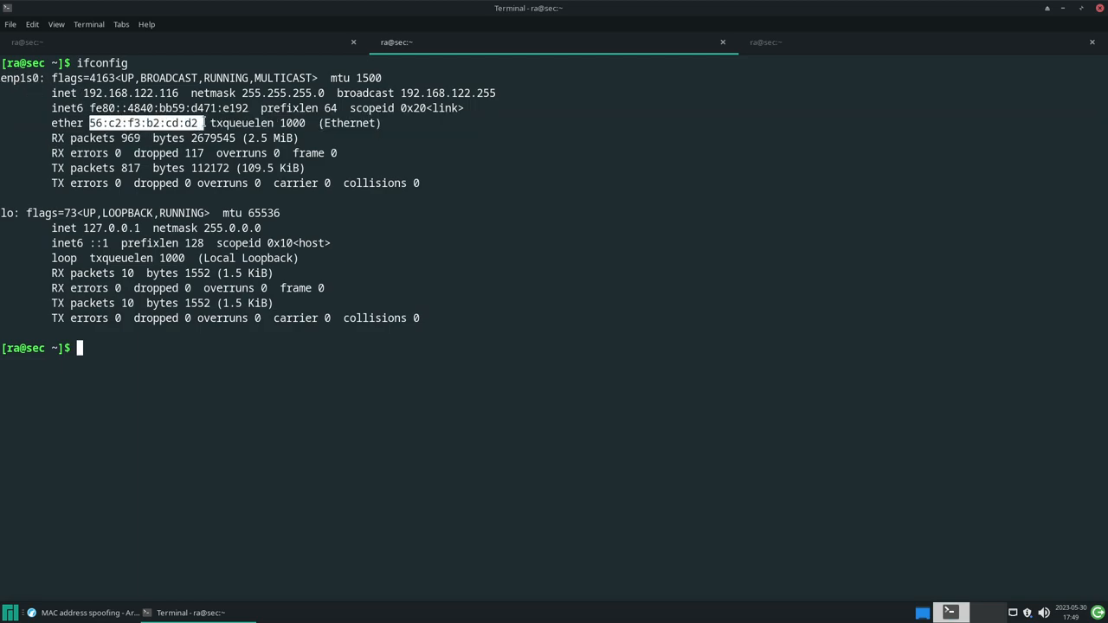
pyautogui.doubleClick(21, 78)
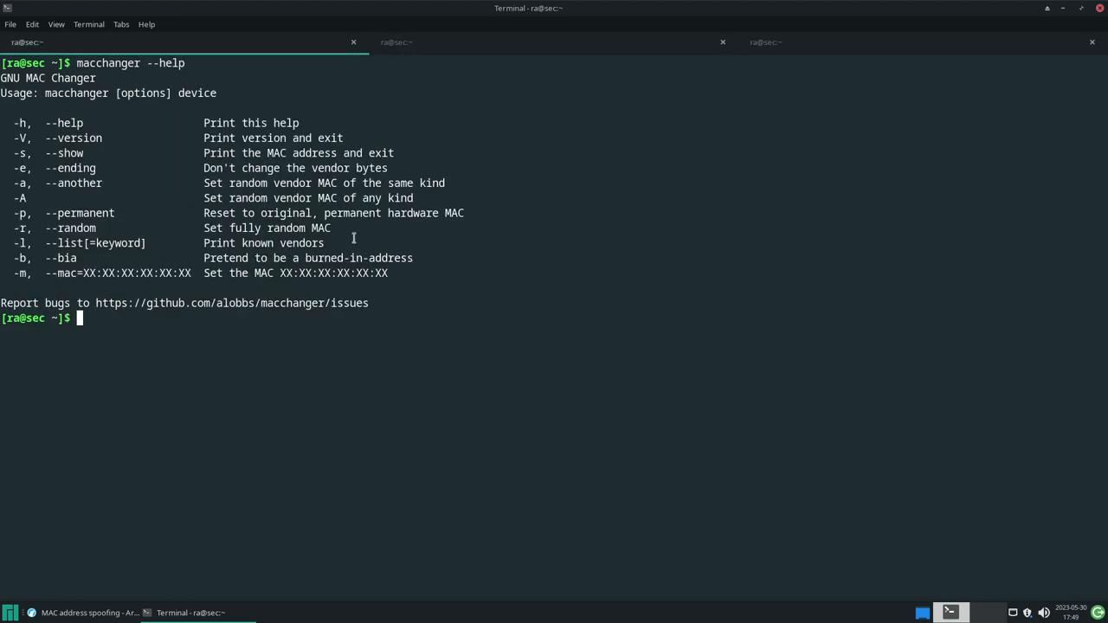
# - Take enp1s0 down, randomize its MAC to 22:66:0a:cb:e6:b0, bring it up, and clear
pyautogui.write('ifconfig')
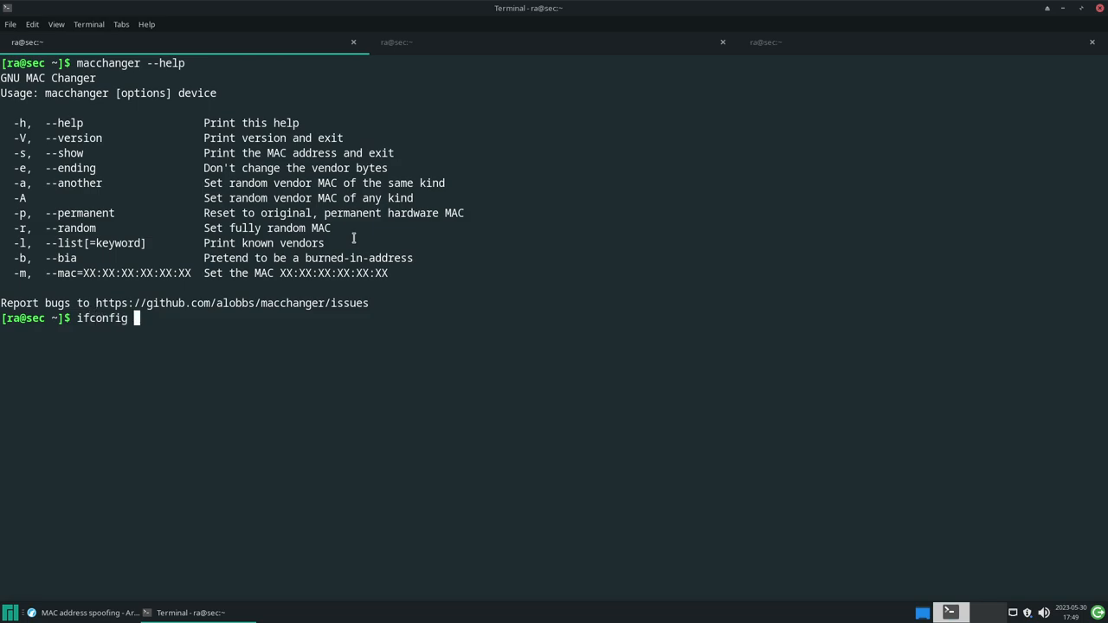
pyautogui.write('down')
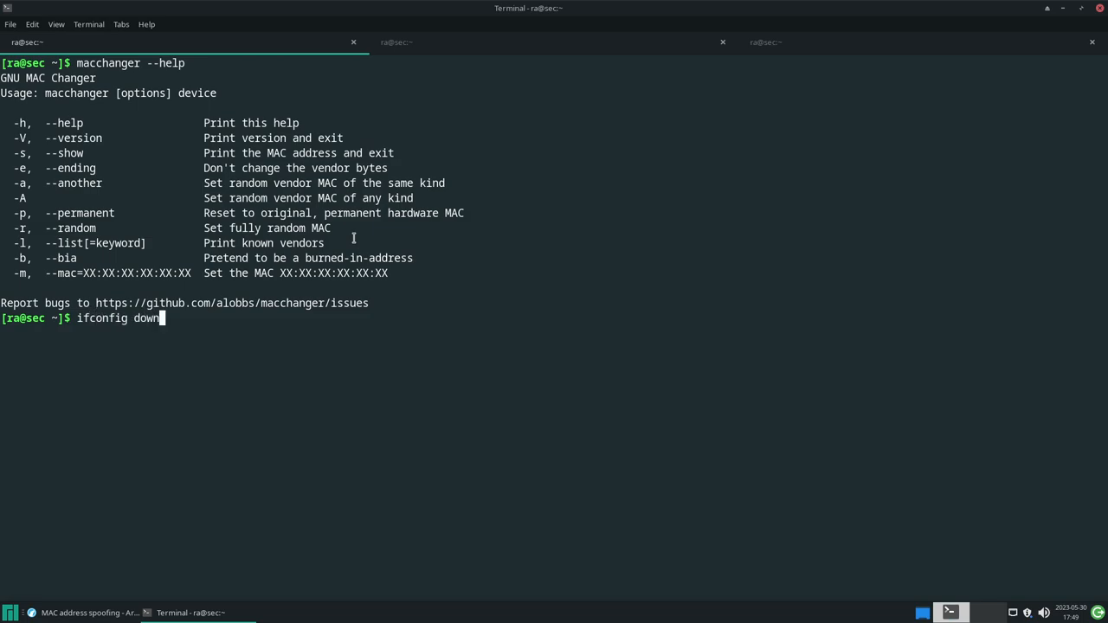
pyautogui.write('enp1s0')
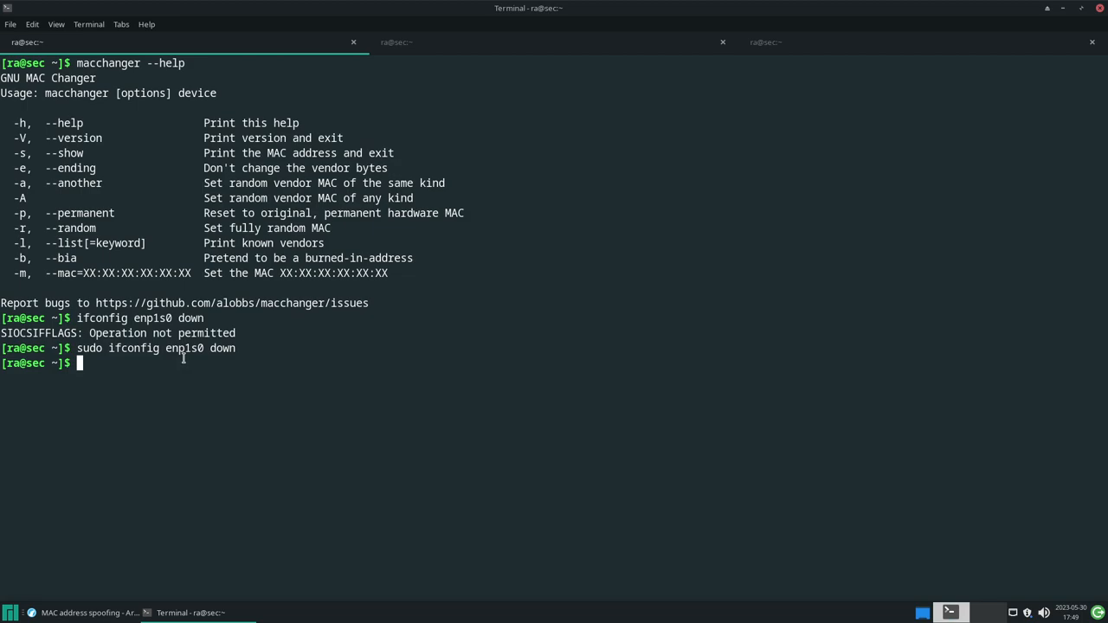
pyautogui.write('sudo mach')
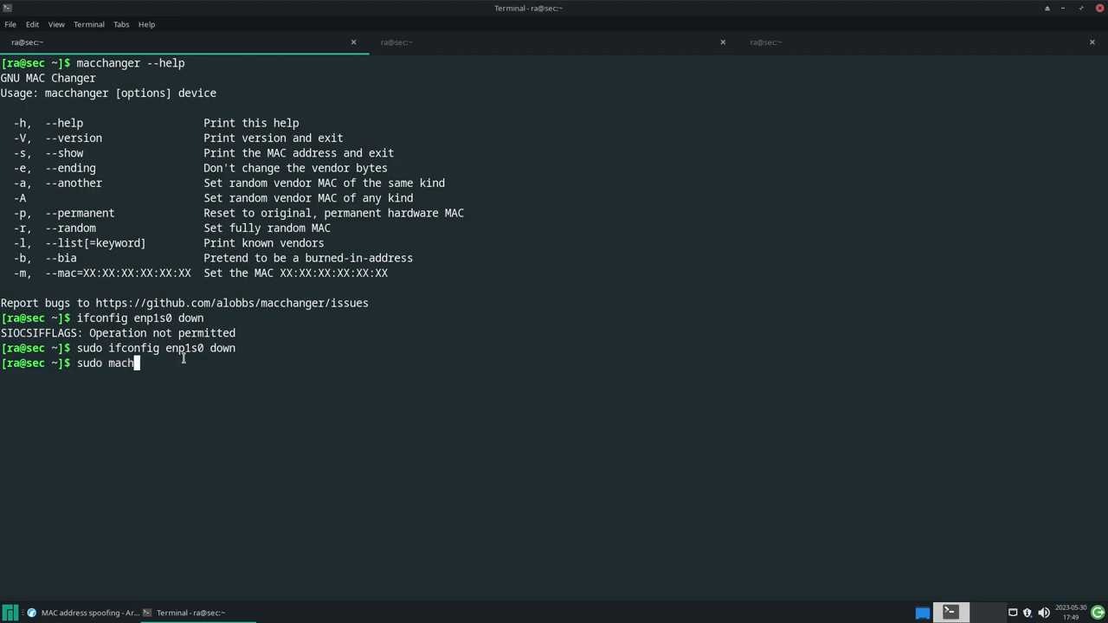
pyautogui.write('h')
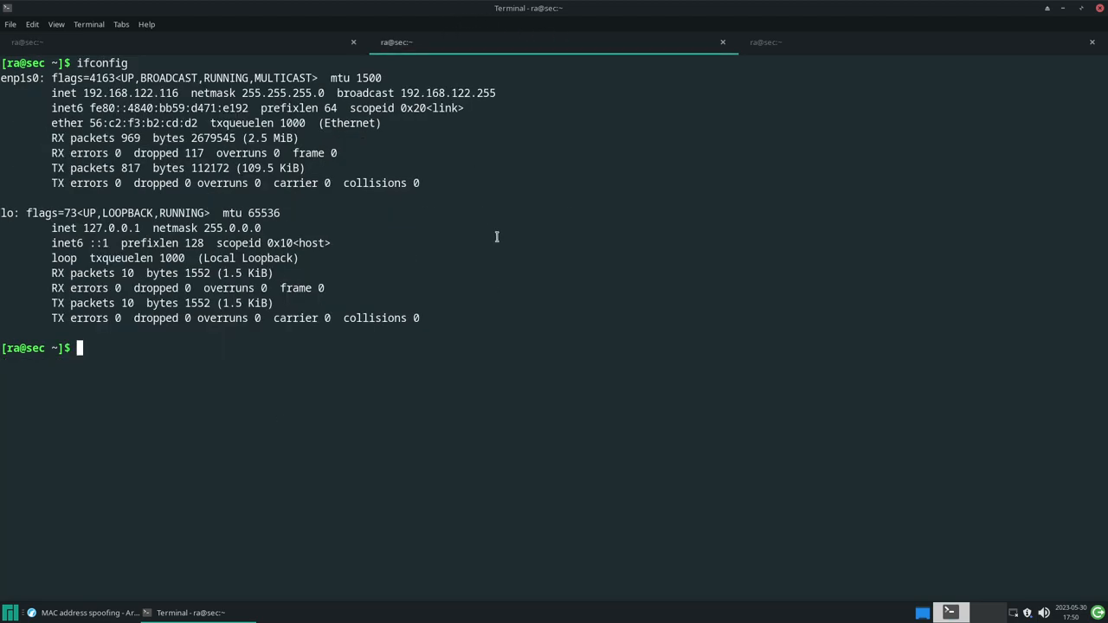
pyautogui.write('ifconfig enp1s0 up')
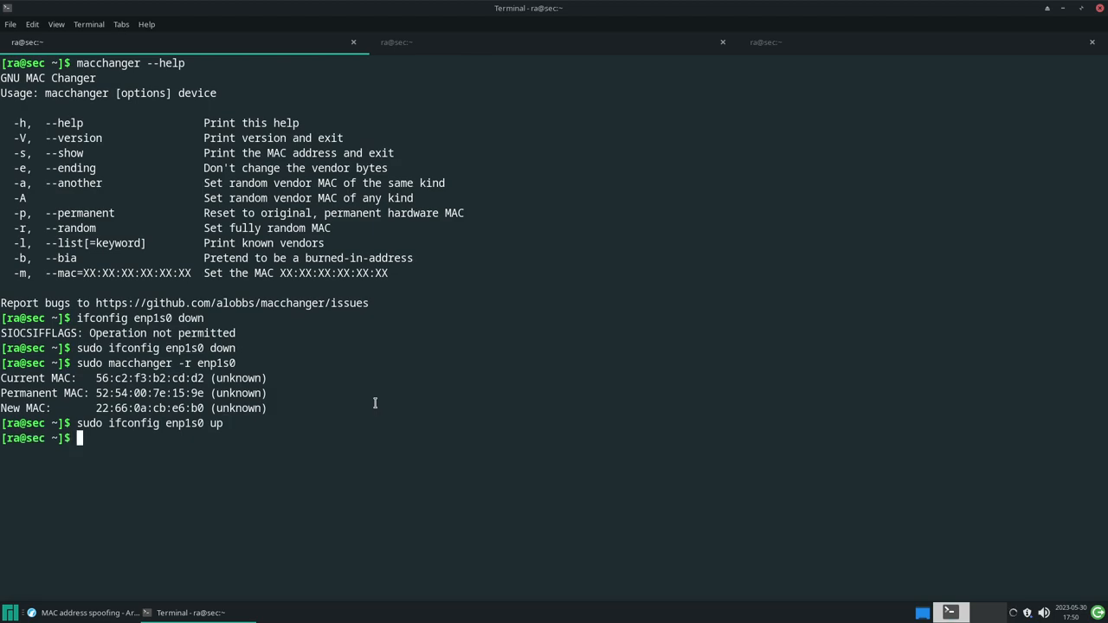
pyautogui.write('clear')
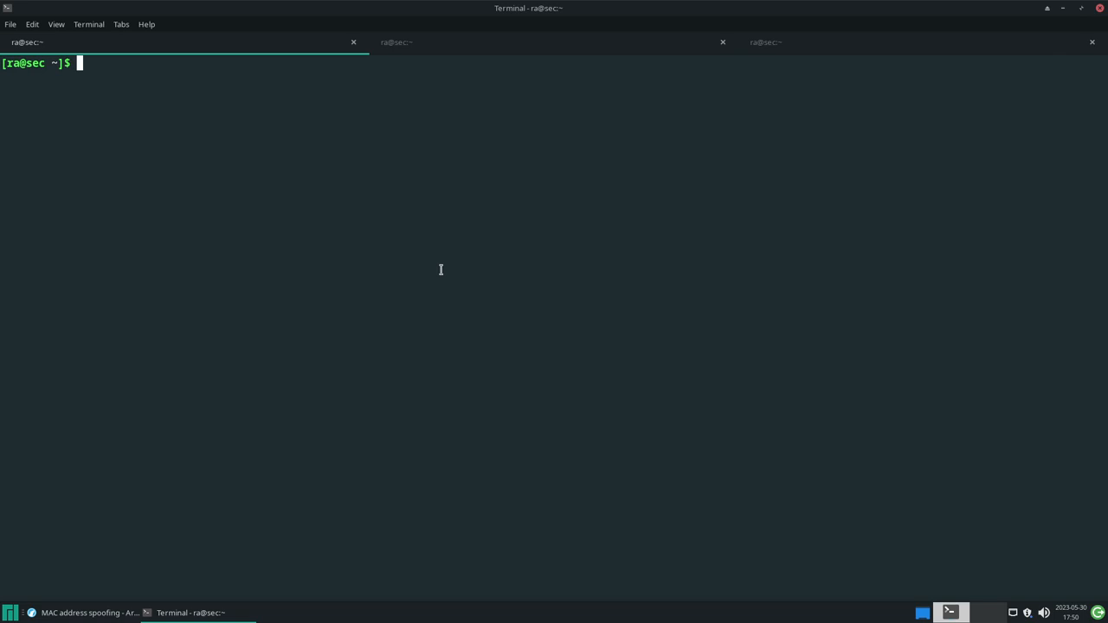
# - Run 'macchanger --help' again after reading the Arch Wiki systemd unit examples
pyautogui.write('mac')
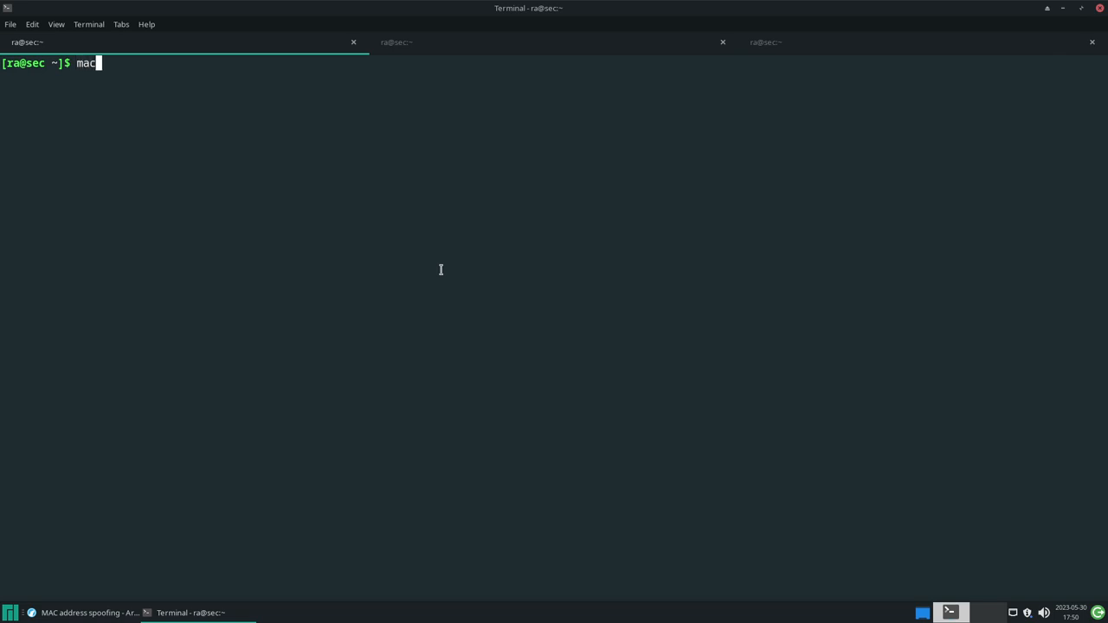
pyautogui.write('hanger')
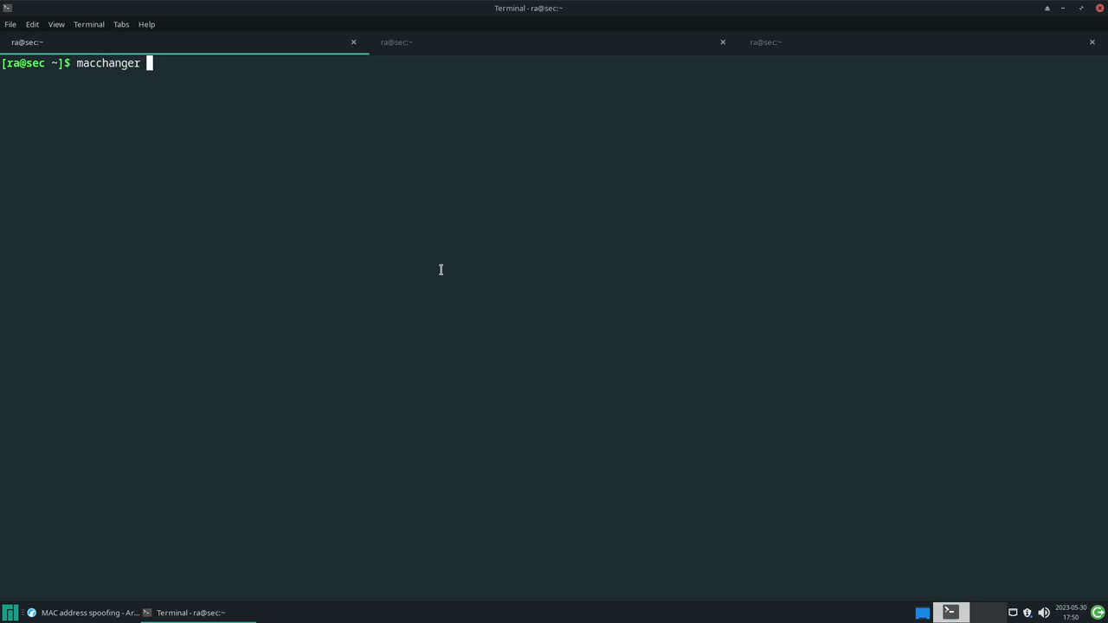
pyautogui.write('--help')
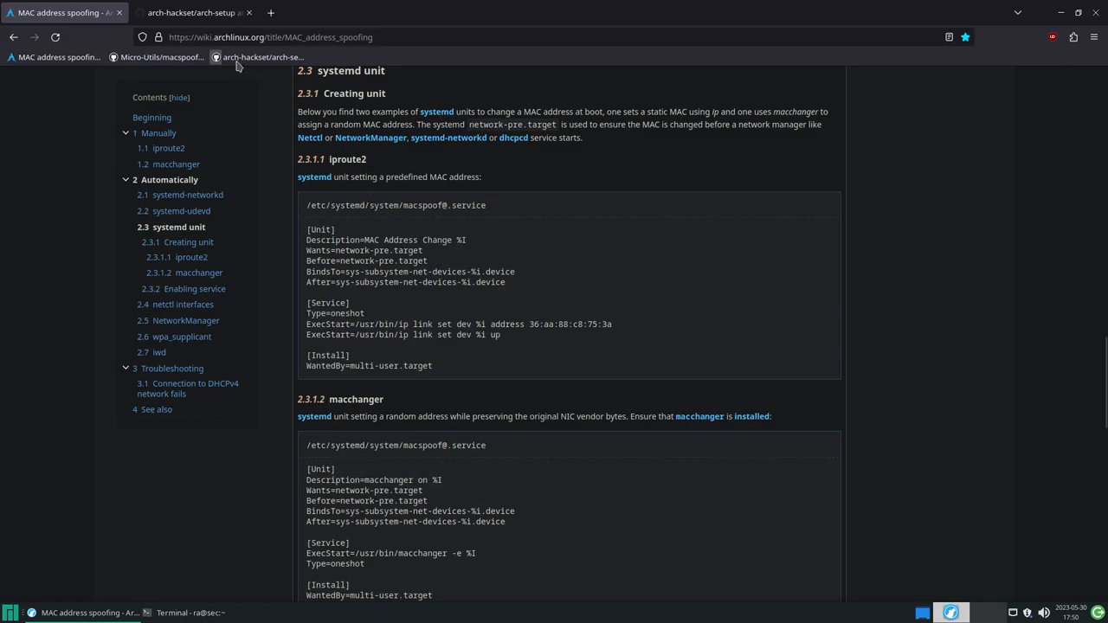
pyautogui.moveTo(345, 177)
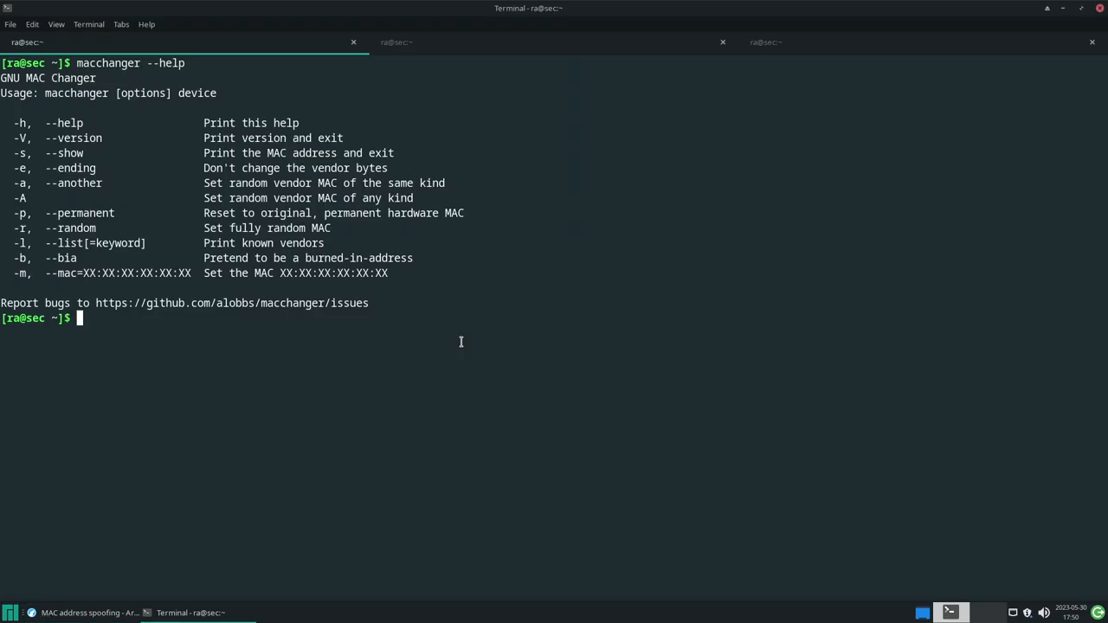
# - Clear the screen, print macspoof@.service, and highlight its ExecStart macchanger -r line
pyautogui.write('cealr')
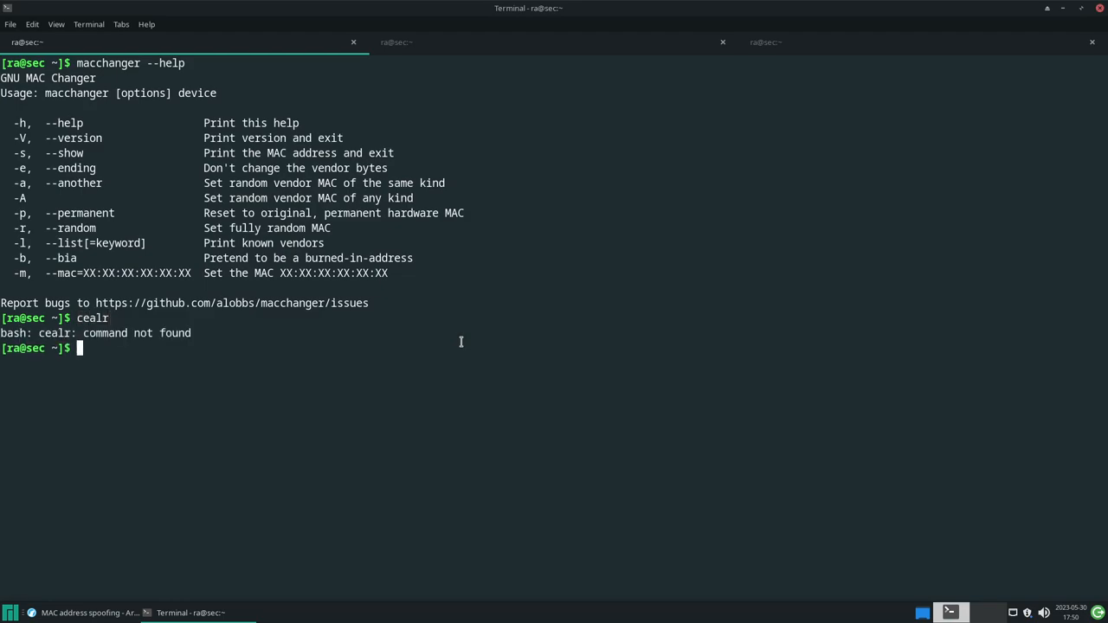
pyautogui.write('cat macspoof@.service')
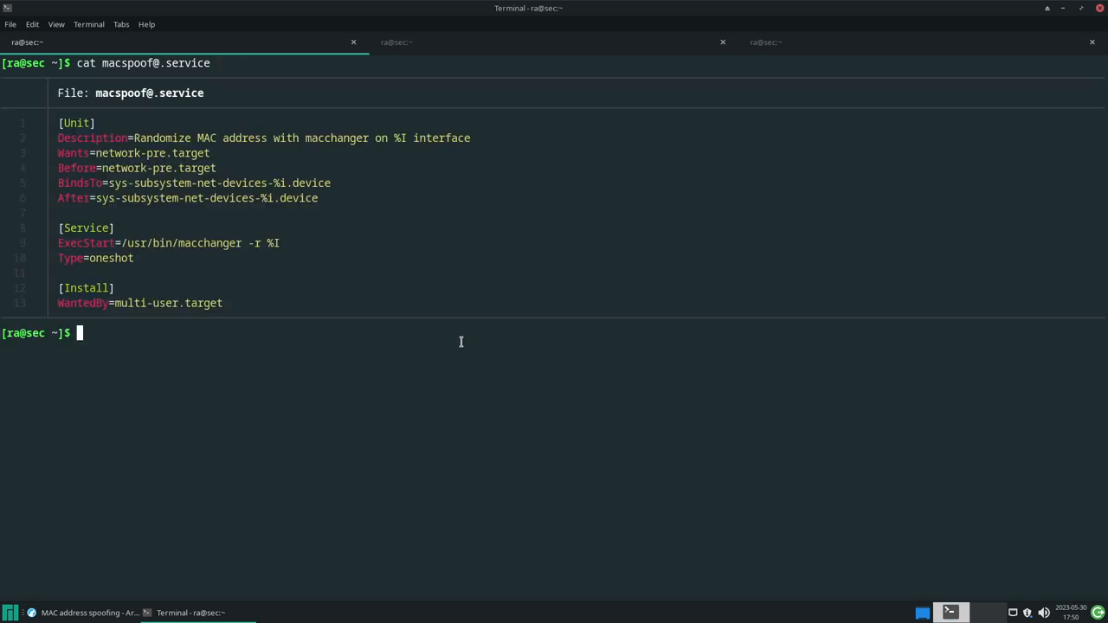
pyautogui.doubleClick(121, 62)
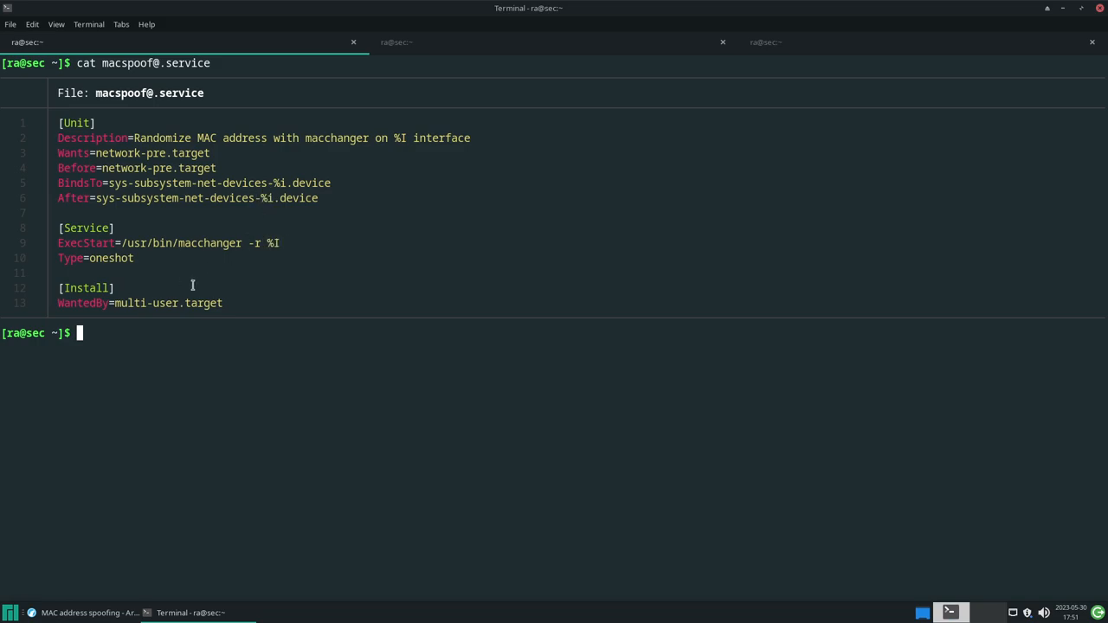
pyautogui.moveTo(100, 138)
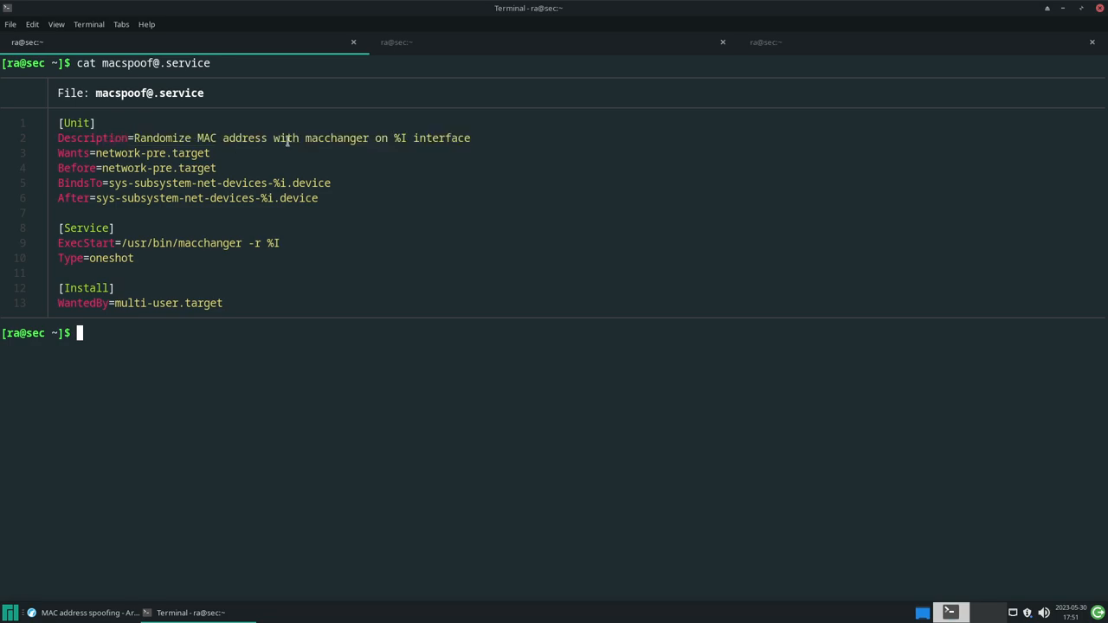
pyautogui.moveTo(86, 153); pyautogui.dragTo(173, 182)
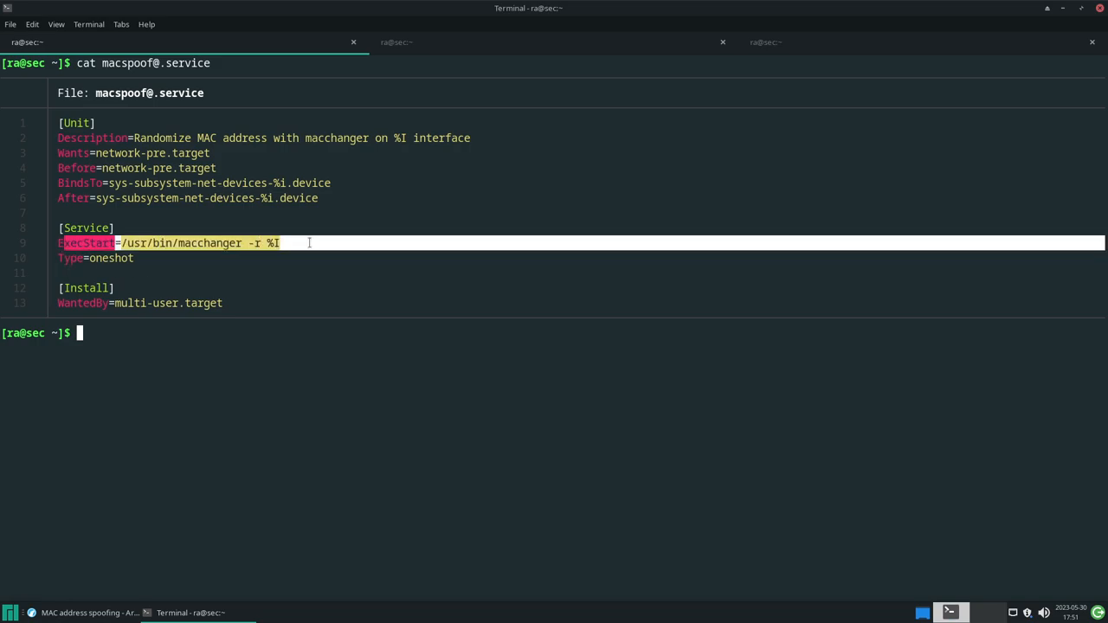
# - Run 'which macchanger' and match /usr/bin/macchanger against the ExecStart path
pyautogui.doubleClick(177, 243)
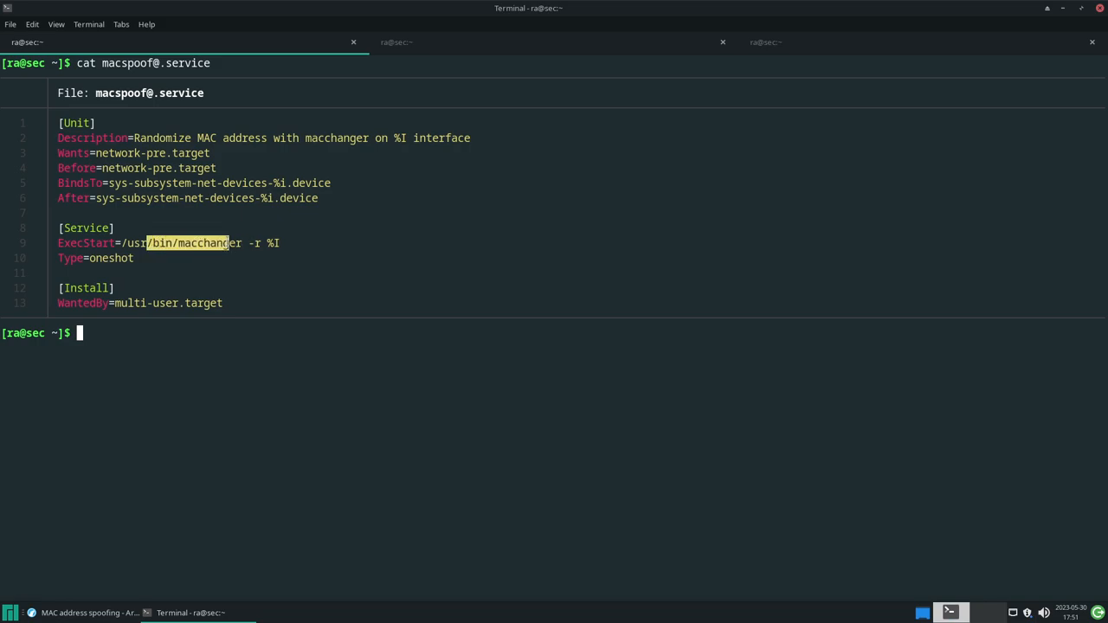
pyautogui.write('which m')
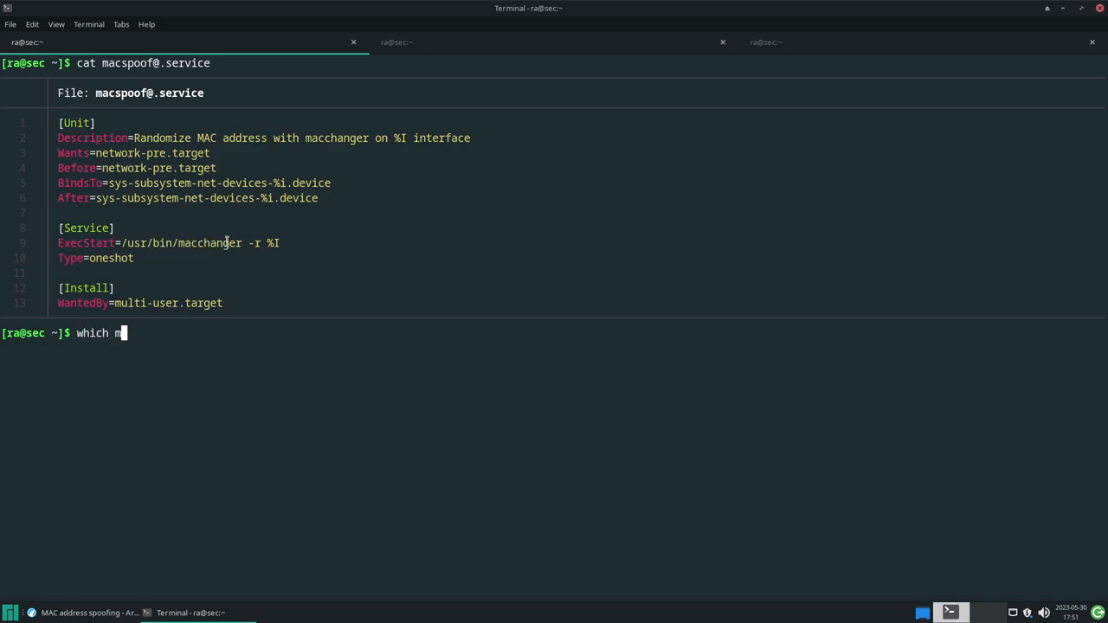
pyautogui.write('acchanger')
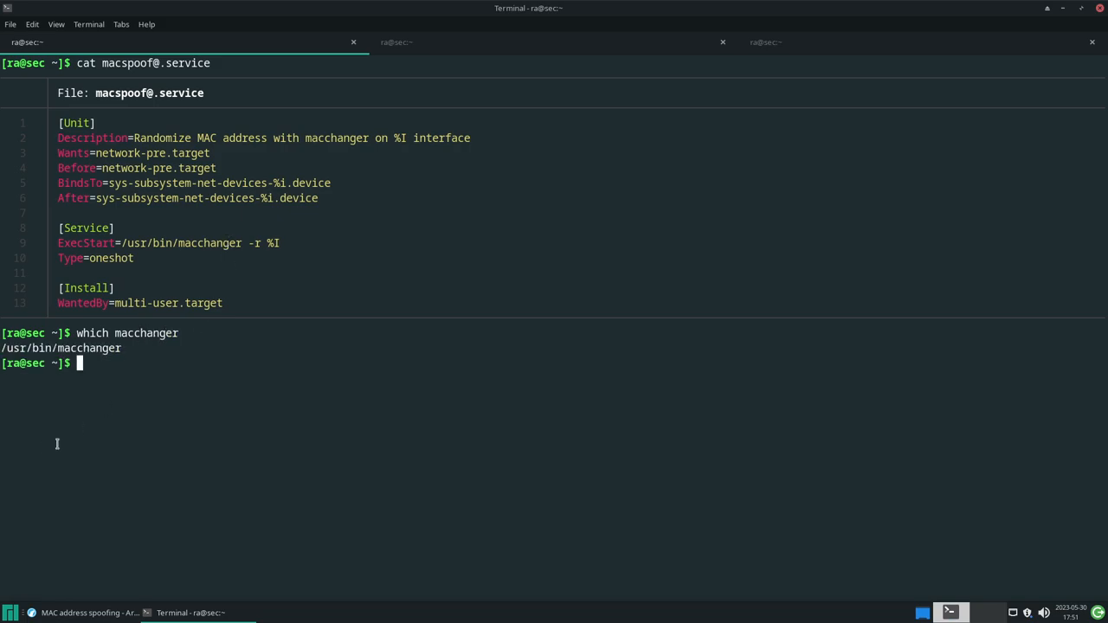
pyautogui.moveTo(162, 358)
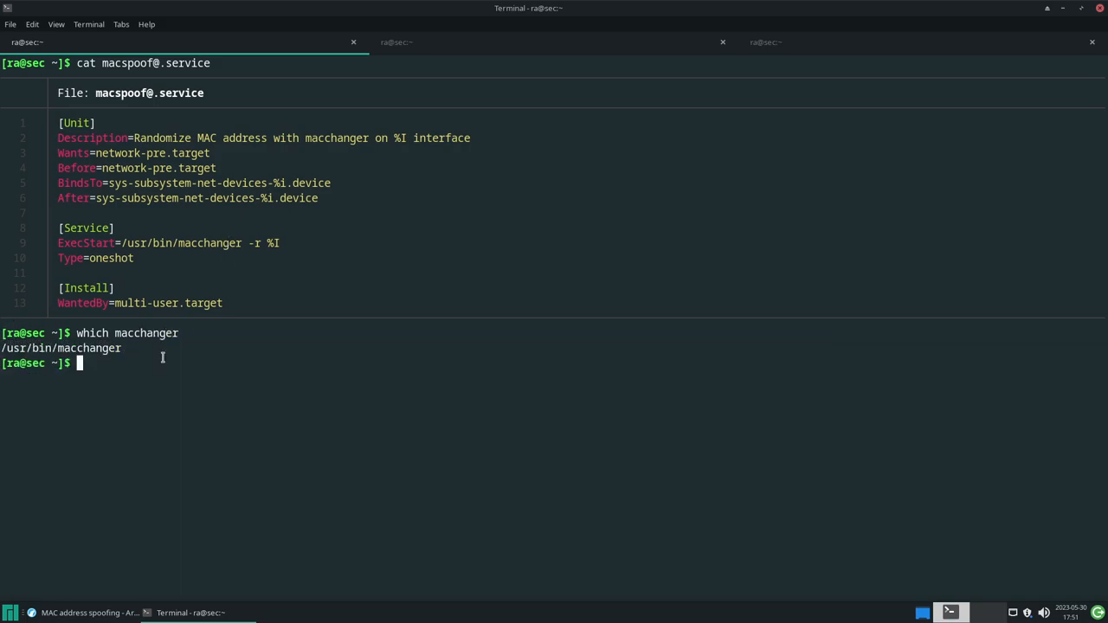
pyautogui.doubleClick(173, 243)
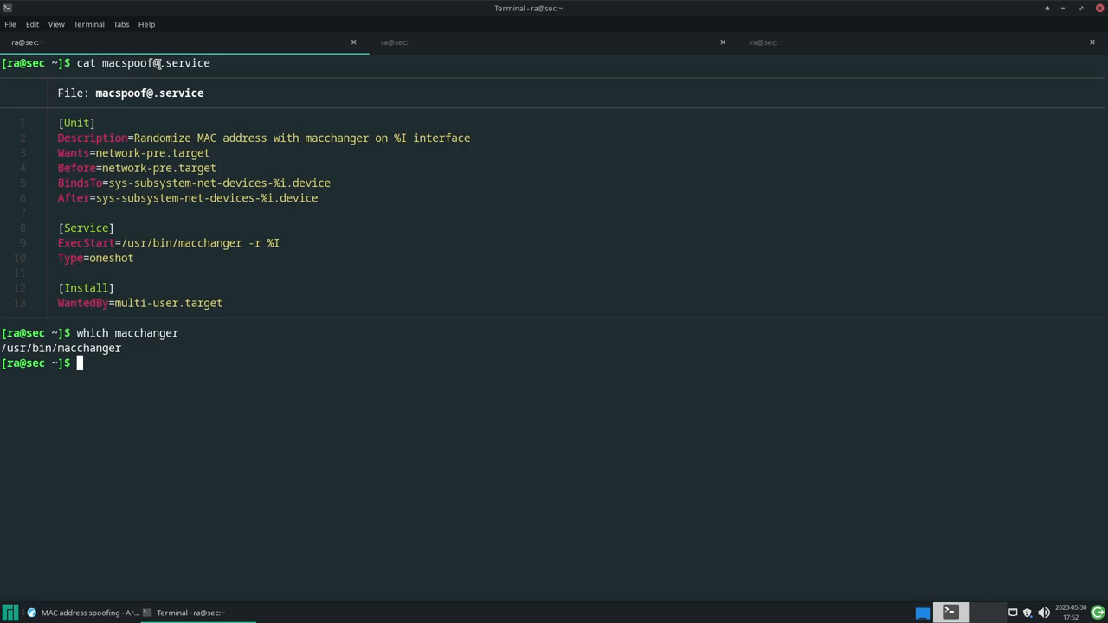
pyautogui.moveTo(320, 356)
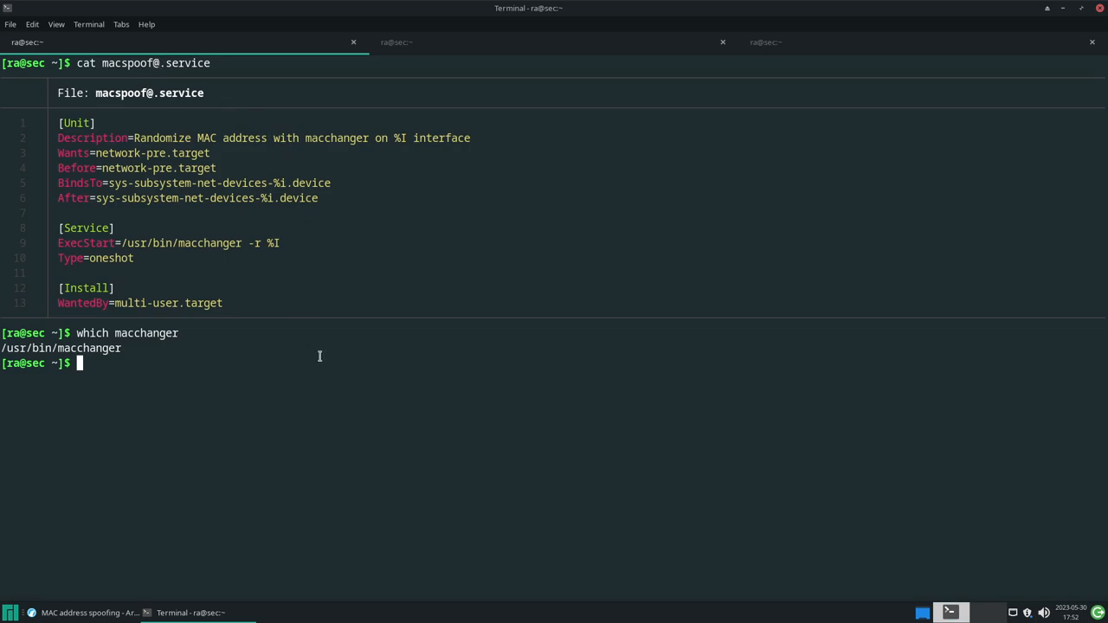
pyautogui.moveTo(314, 347)
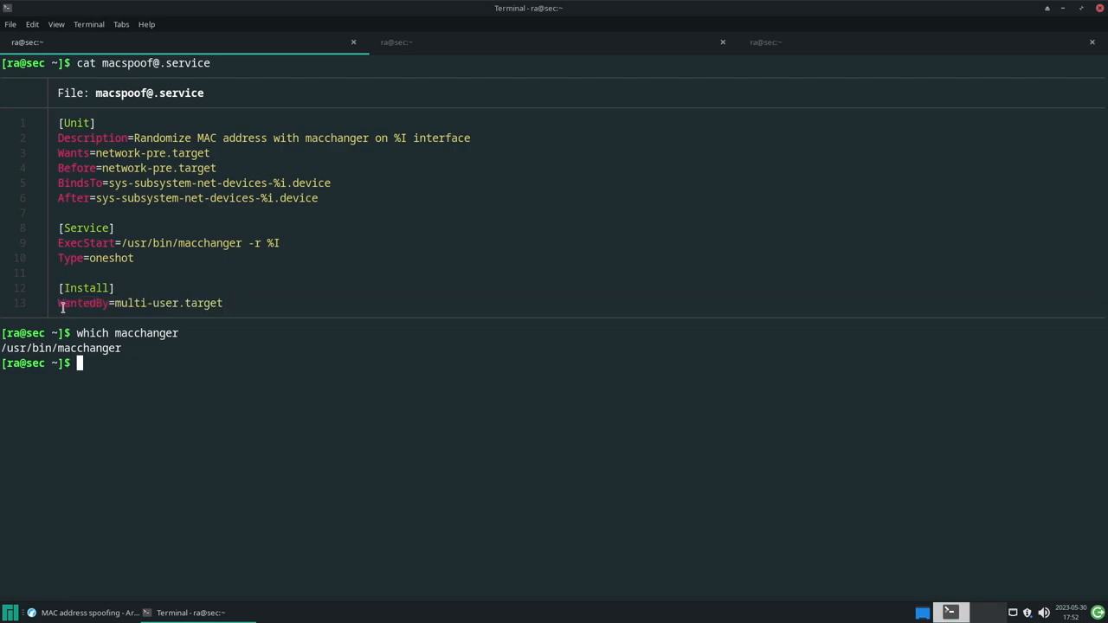
pyautogui.moveTo(147, 395)
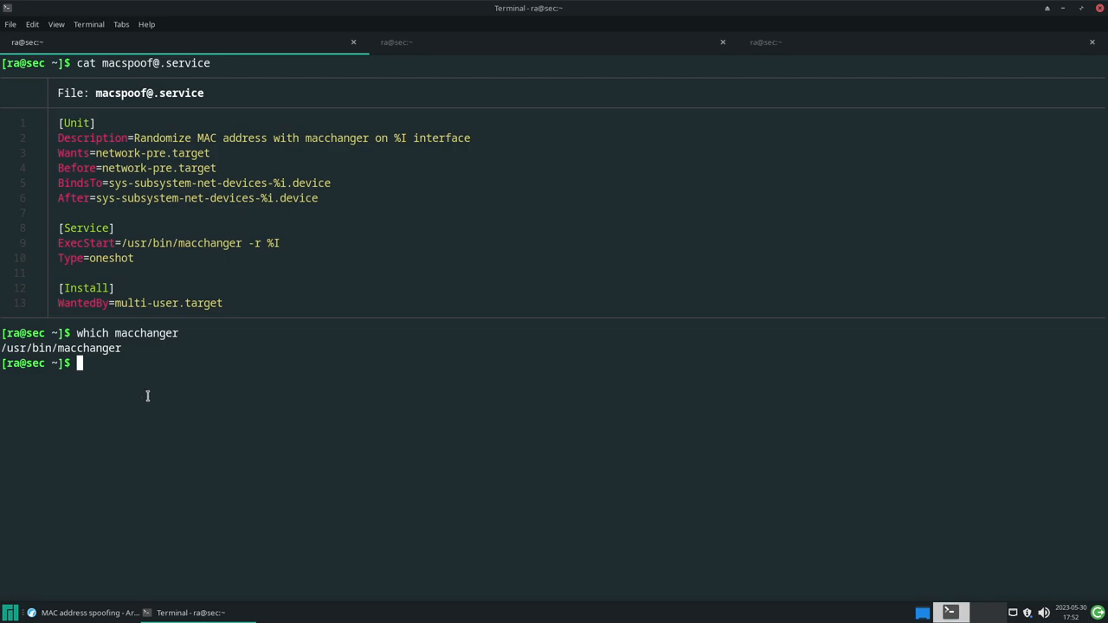
pyautogui.moveTo(203, 371)
pyautogui.write('sudo cp')
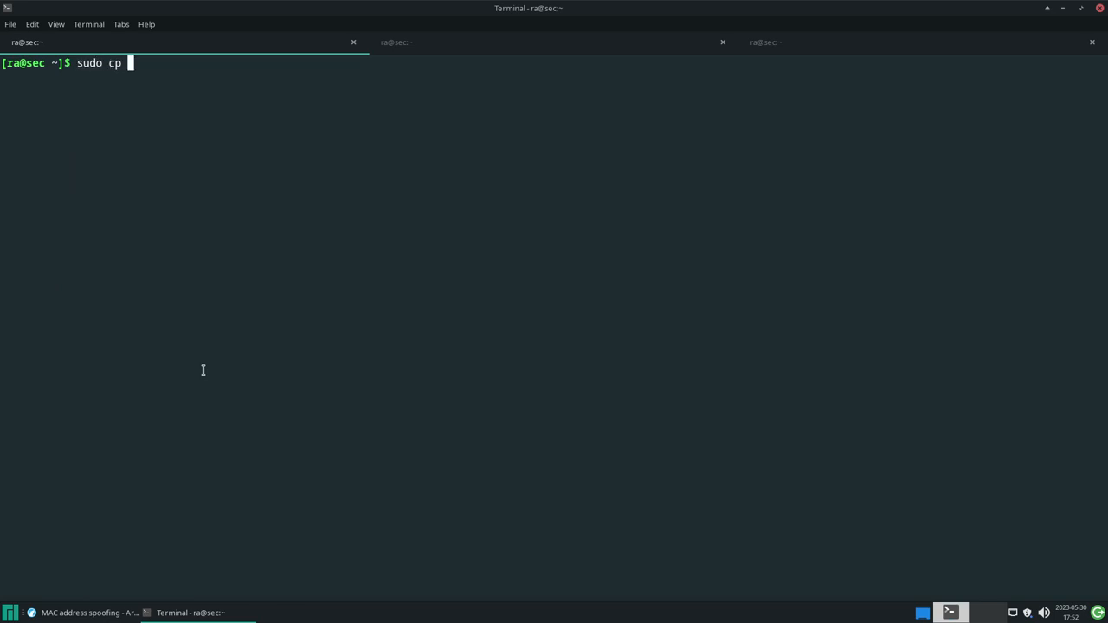
# - Copy macspoof@.service into /etc/systemd/system
pyautogui.write('macspoof@.service')
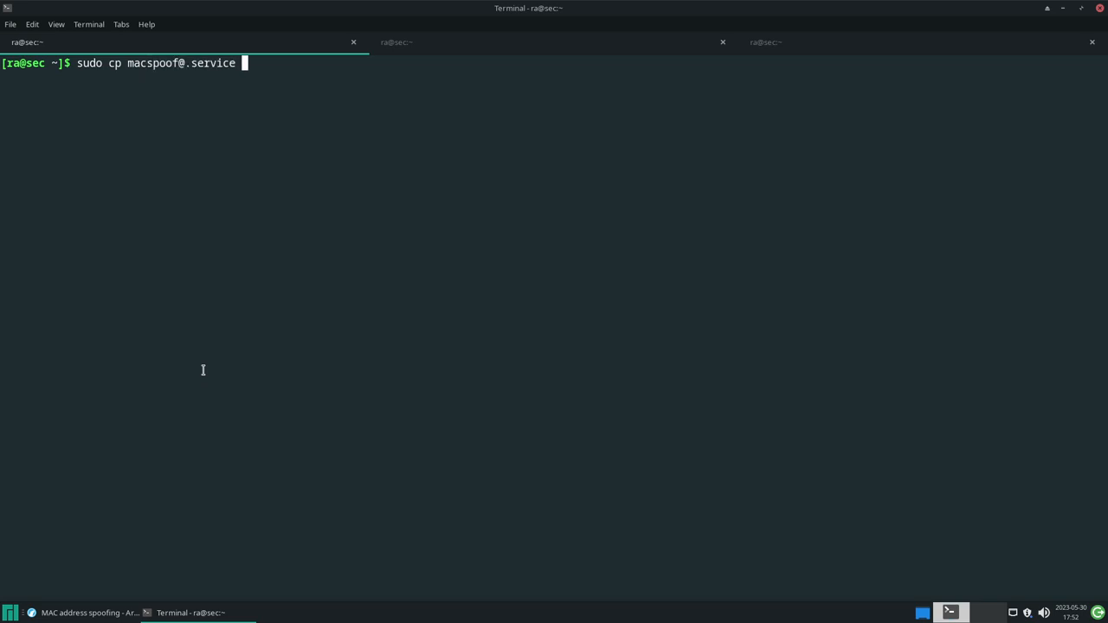
pyautogui.write('/etc/sys')
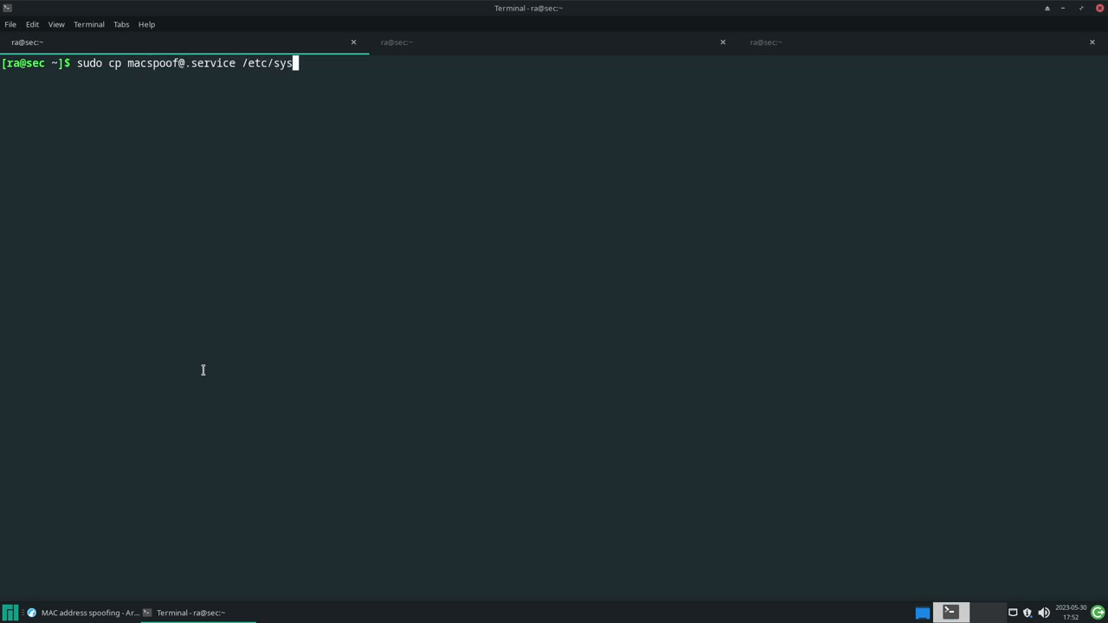
pyautogui.write('temd/system/')
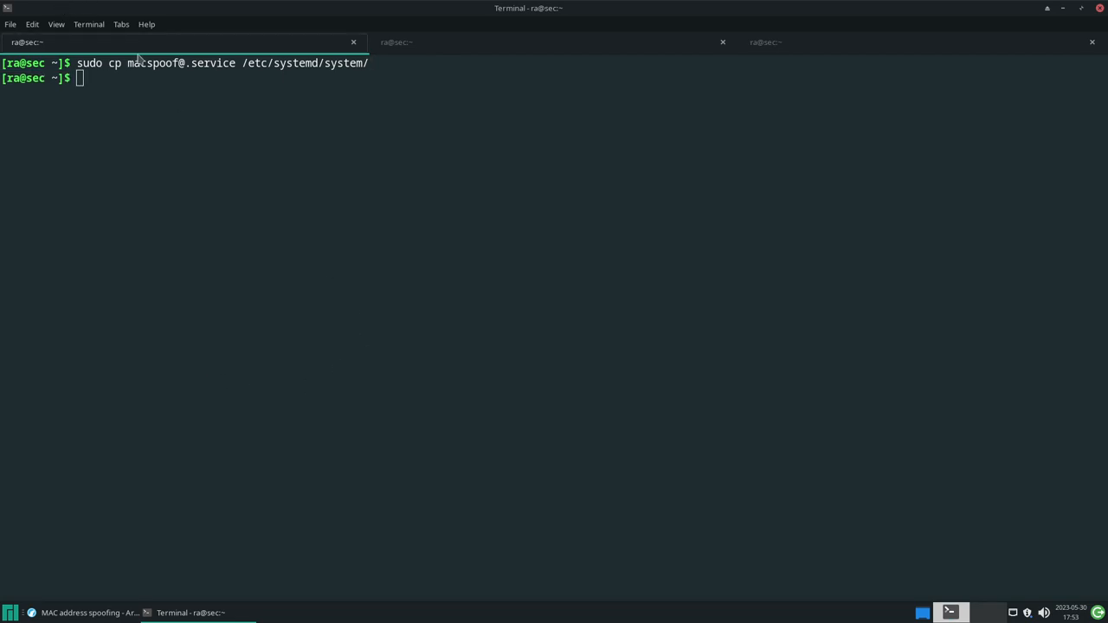
pyautogui.doubleClick(151, 62)
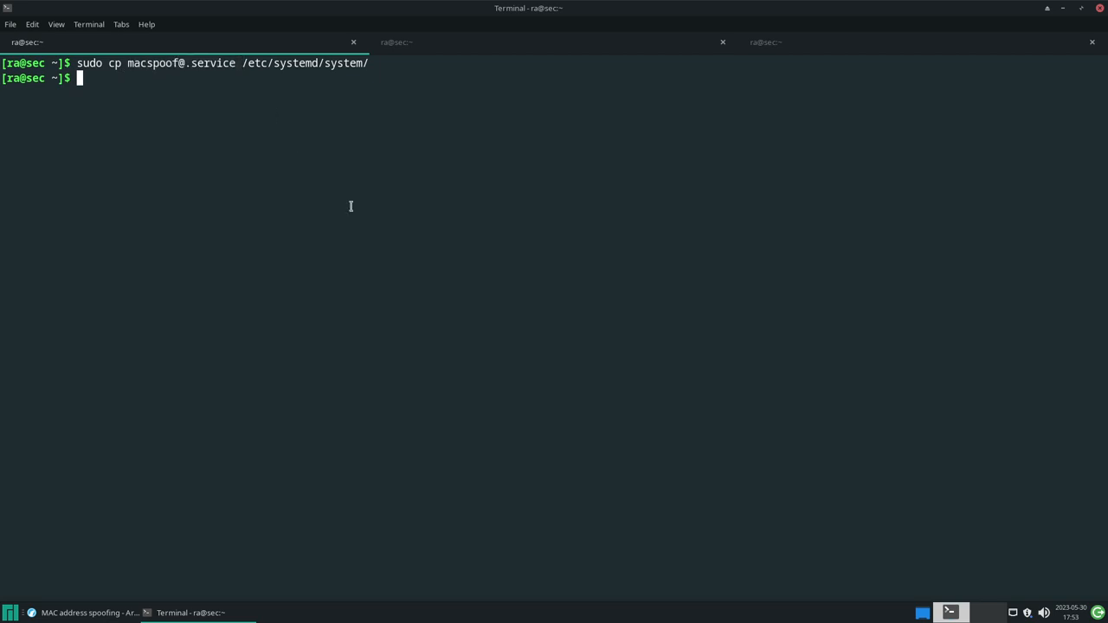
pyautogui.write('s')
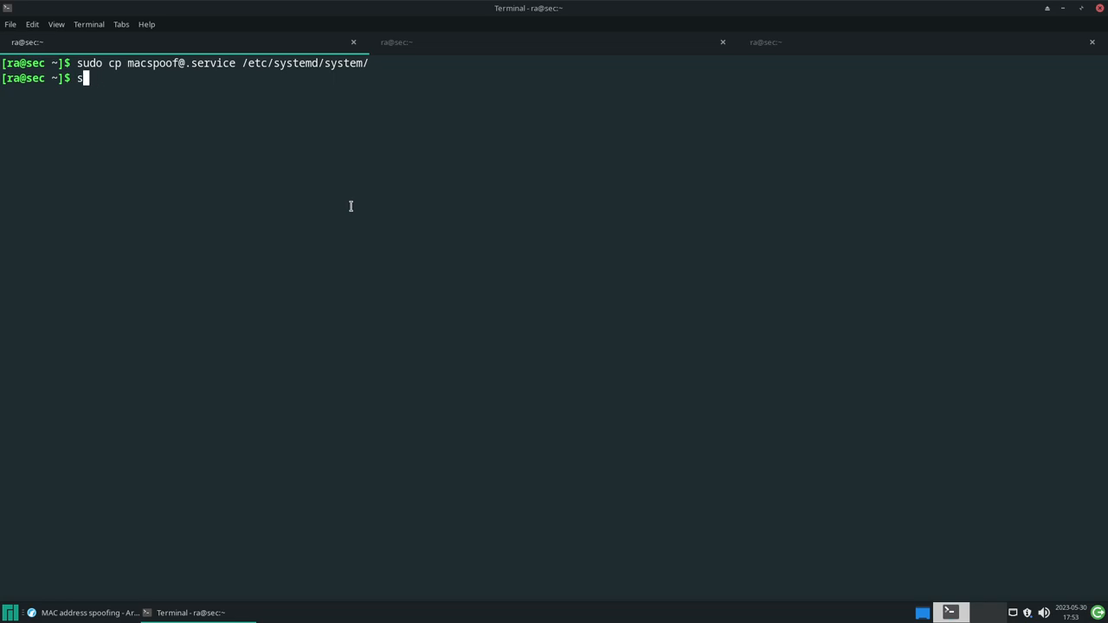
pyautogui.write('udo st')
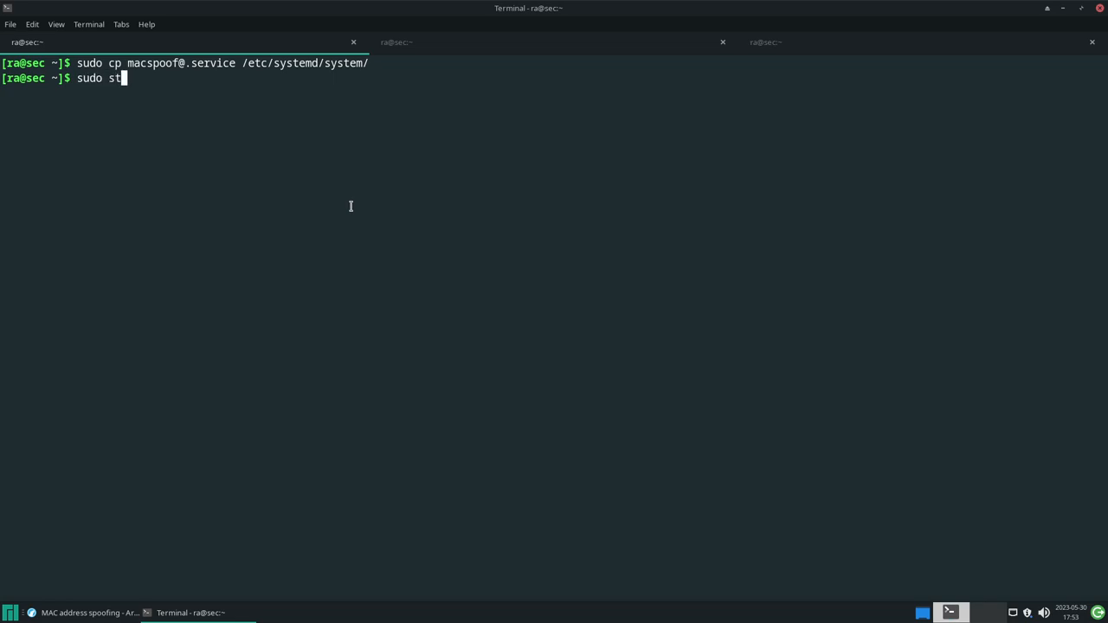
pyautogui.write('ystemctl')
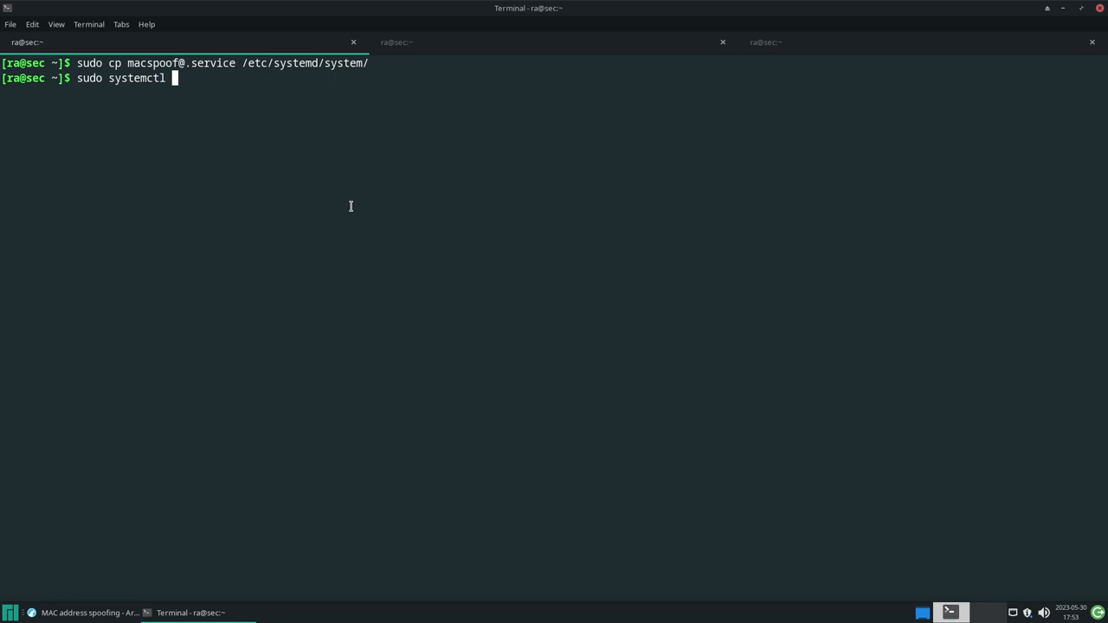
pyautogui.write('enable --now')
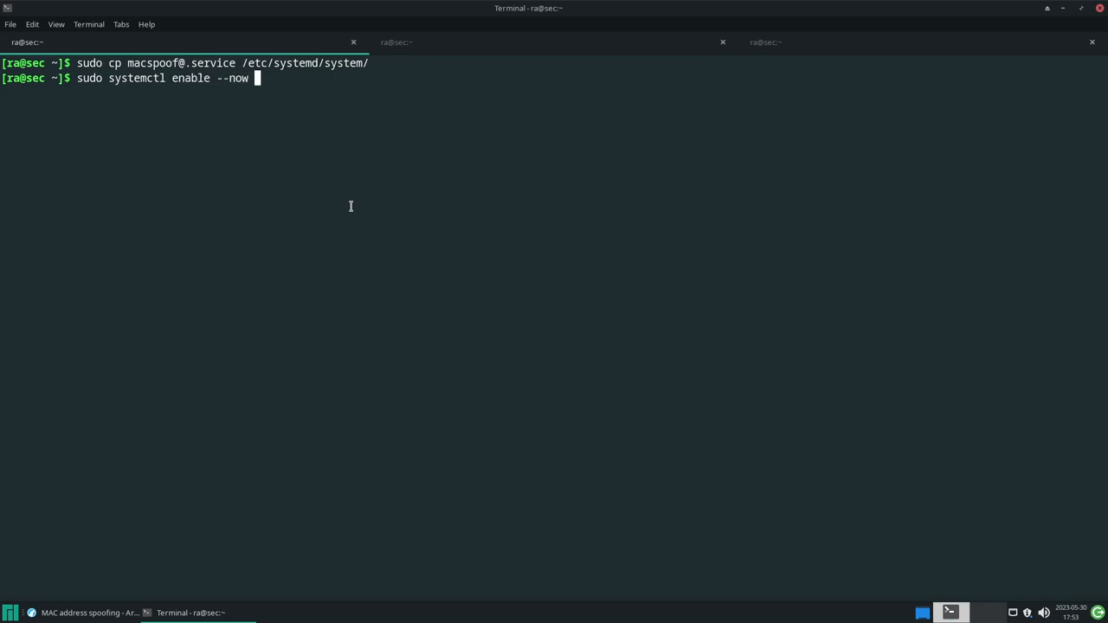
pyautogui.press('BackSpace')
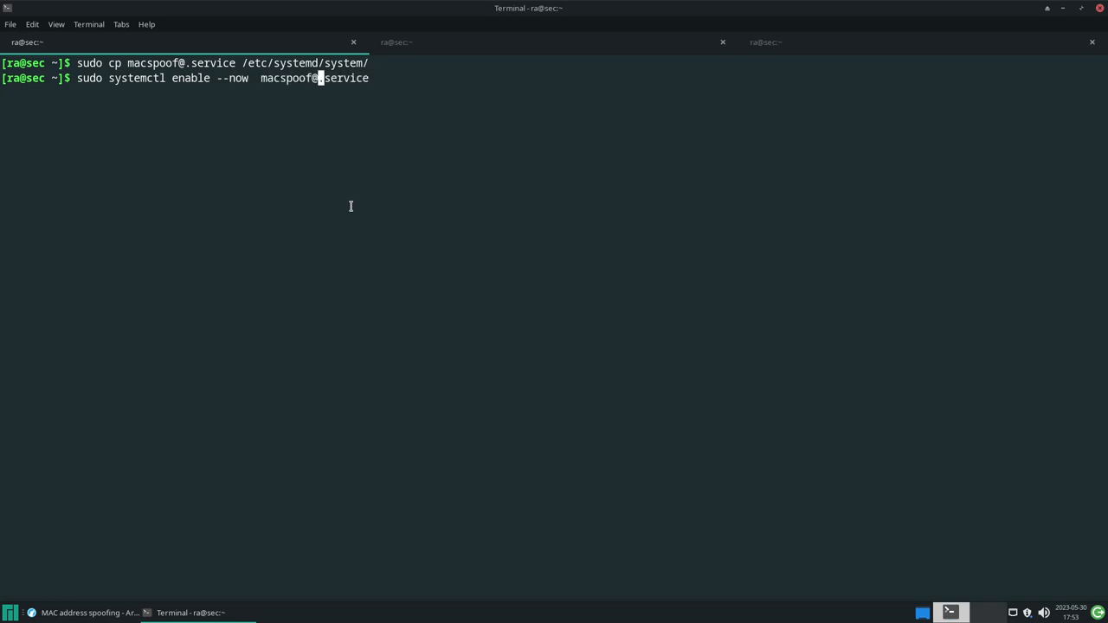
pyautogui.press('Return')
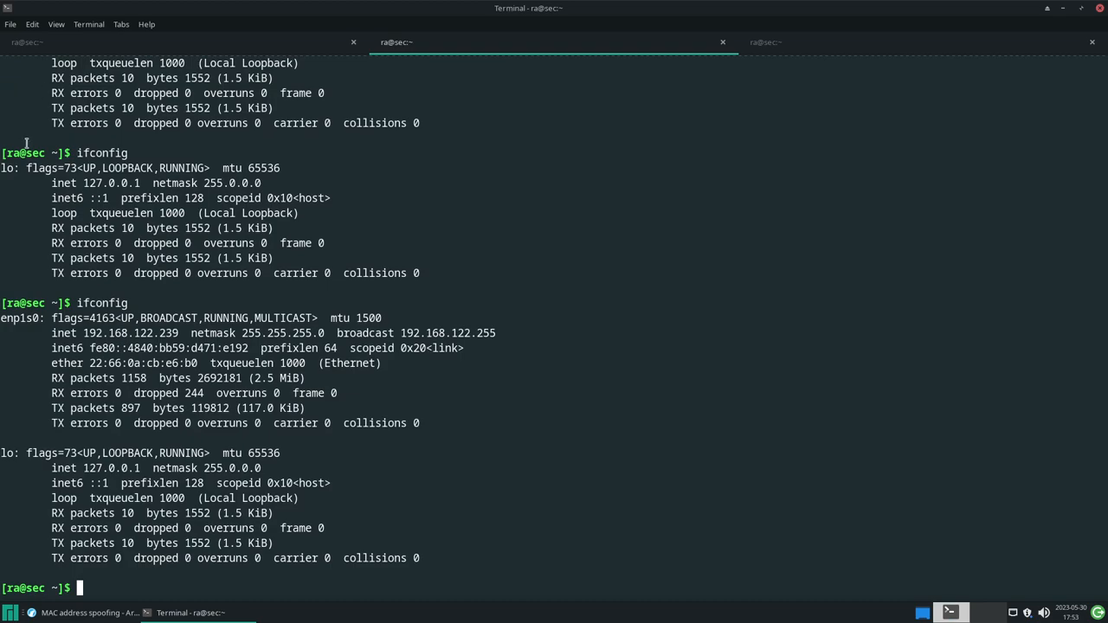
pyautogui.doubleClick(20, 317)
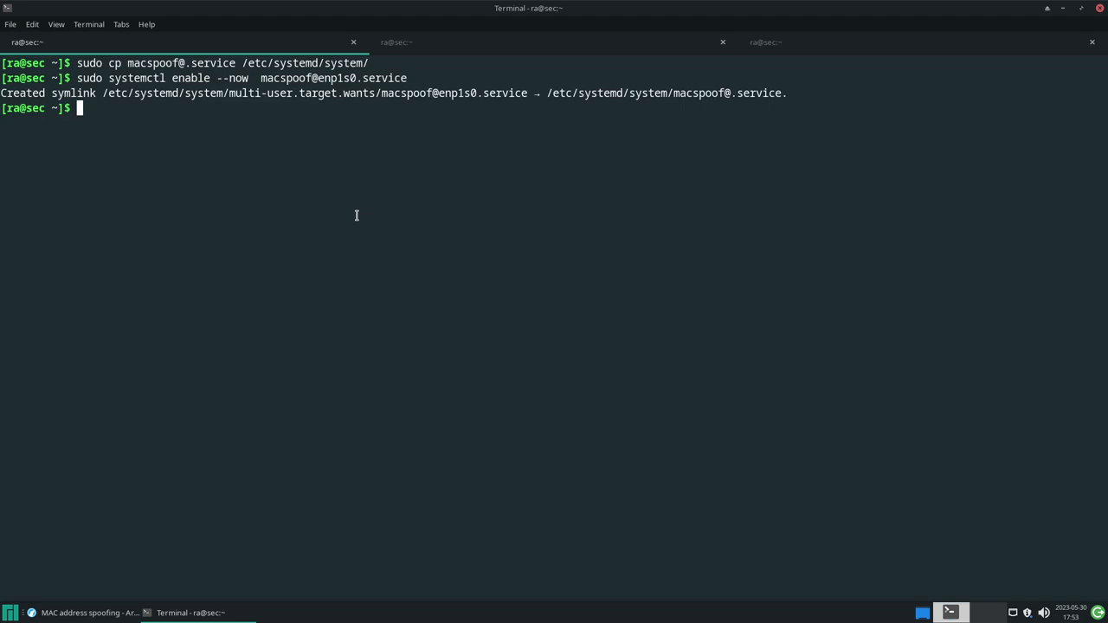
pyautogui.write('ifconfig')
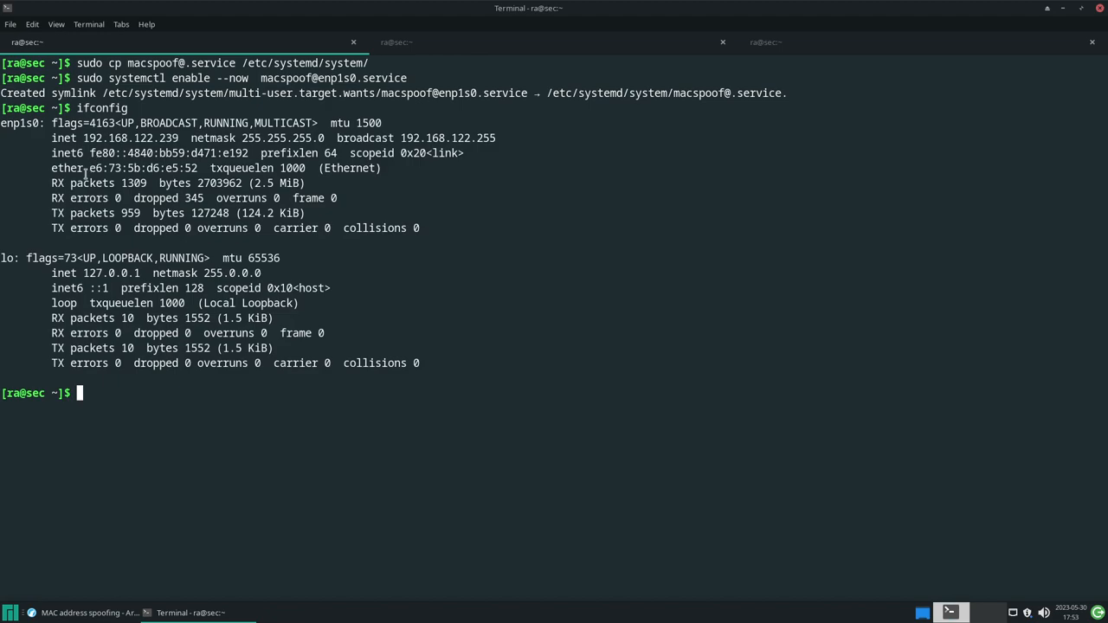
# - Select enp1s0's new ether address in the ifconfig output
pyautogui.doubleClick(141, 168)
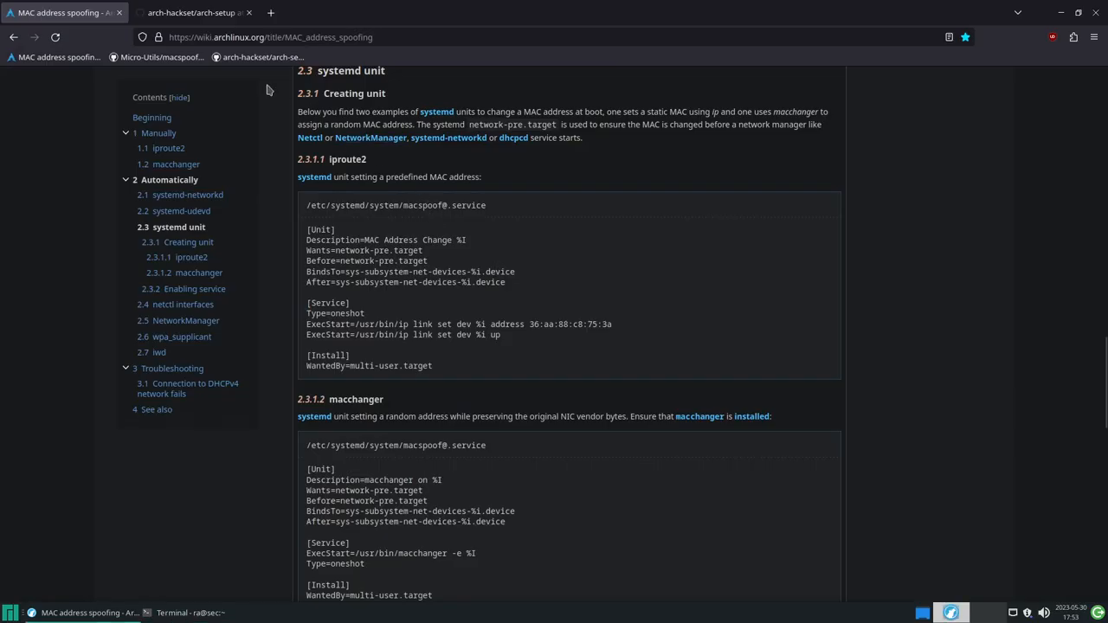
# - View the arch-setup script's wget download and wlan0 enable lines for macspoof@.service
pyautogui.click(191, 12)
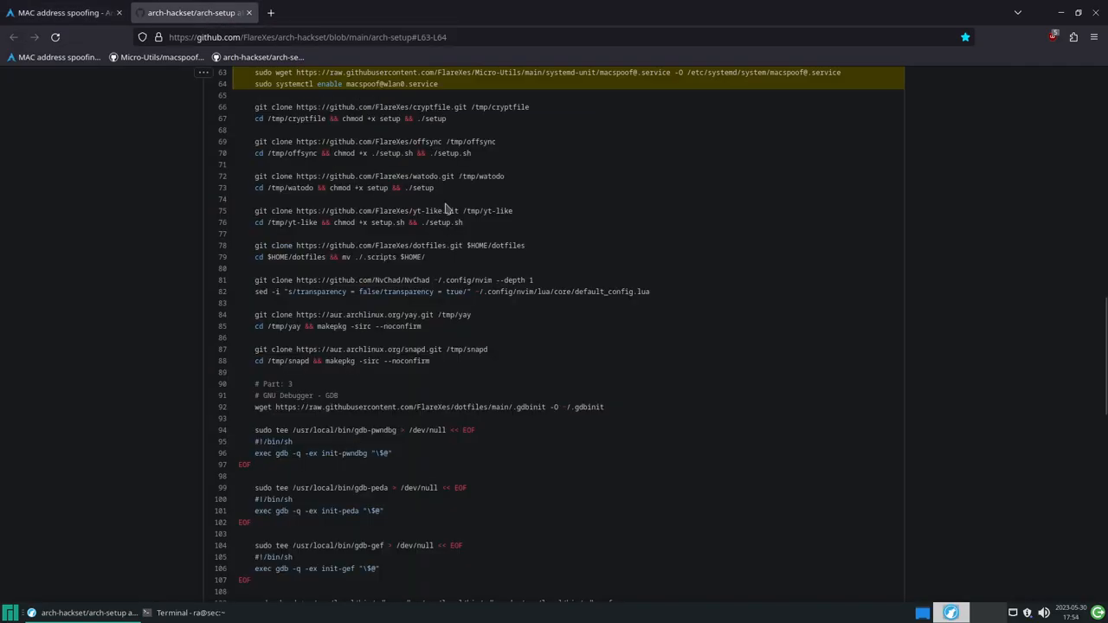
pyautogui.scroll(3)
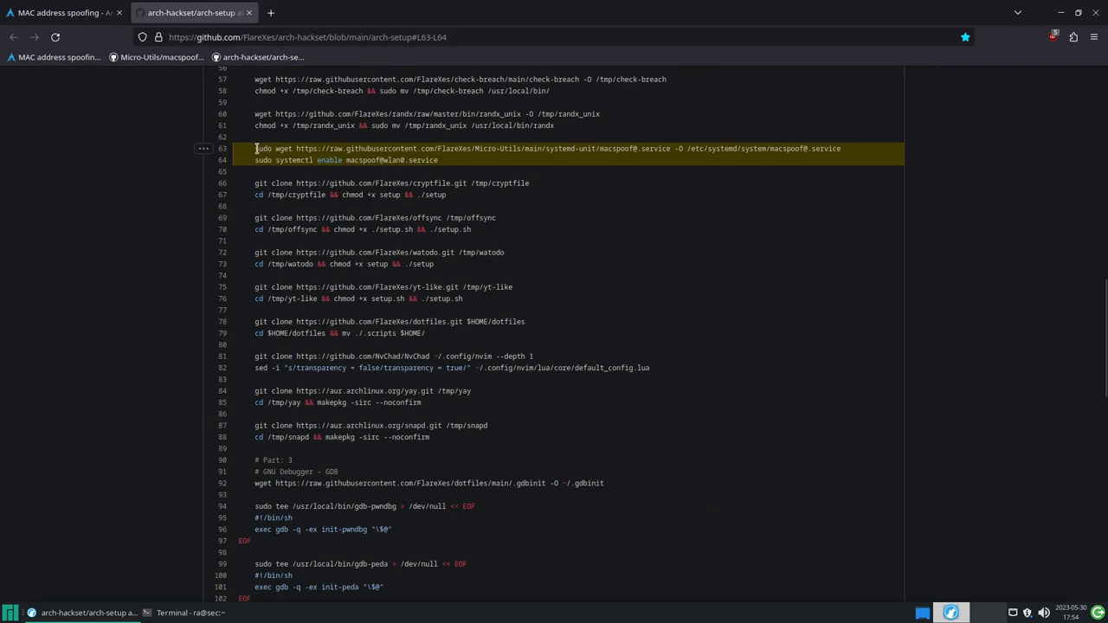
pyautogui.moveTo(256, 148); pyautogui.dragTo(559, 148)
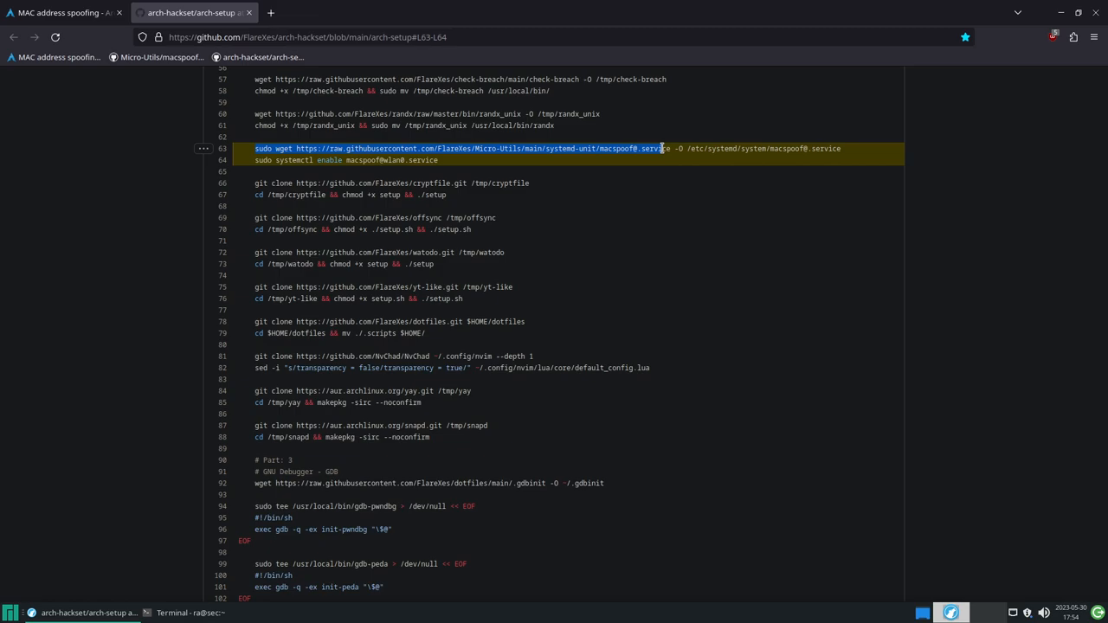
pyautogui.moveTo(687, 149)
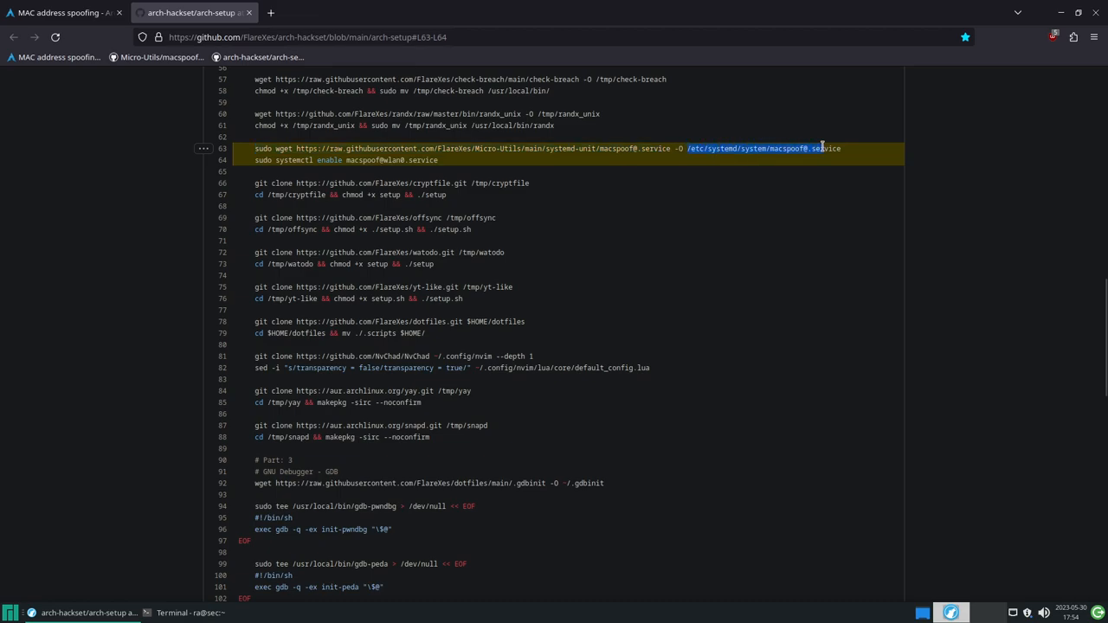
pyautogui.moveTo(357, 160)
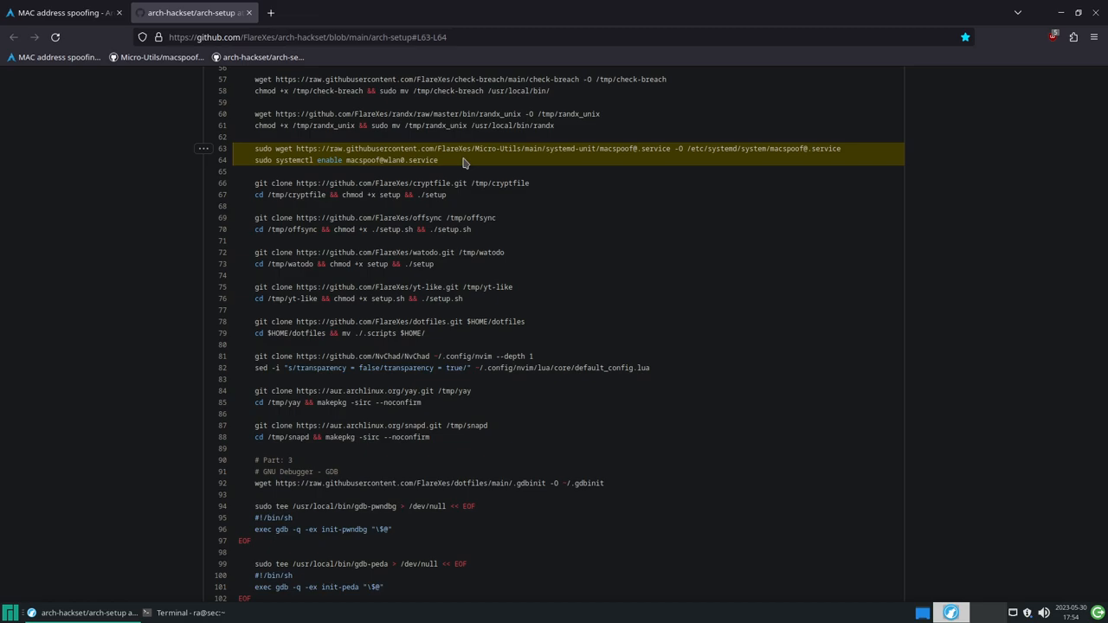
pyautogui.click(61, 12)
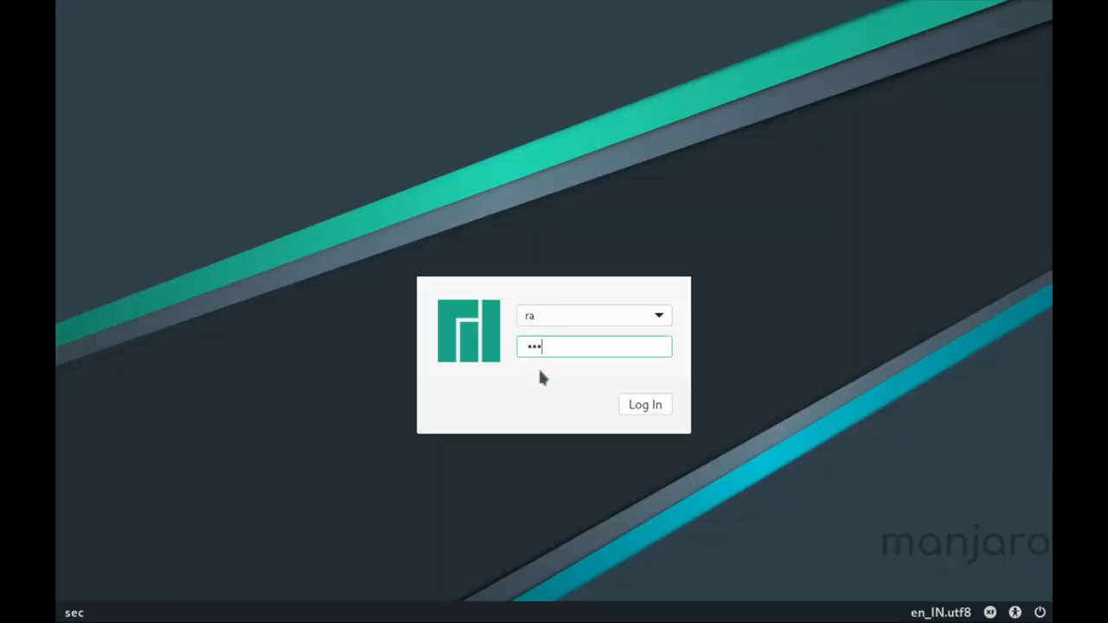
# - Log in at the Manjaro login screen and launch Terminal Emulator
pyautogui.click(644, 404)
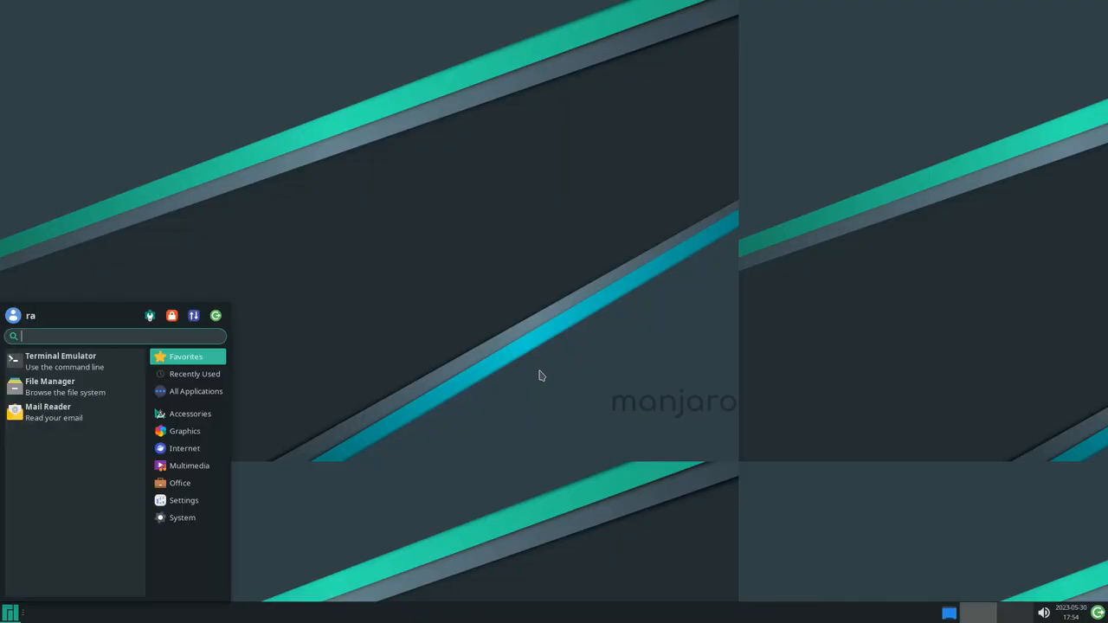
pyautogui.click(61, 356)
pyautogui.write('cat test')
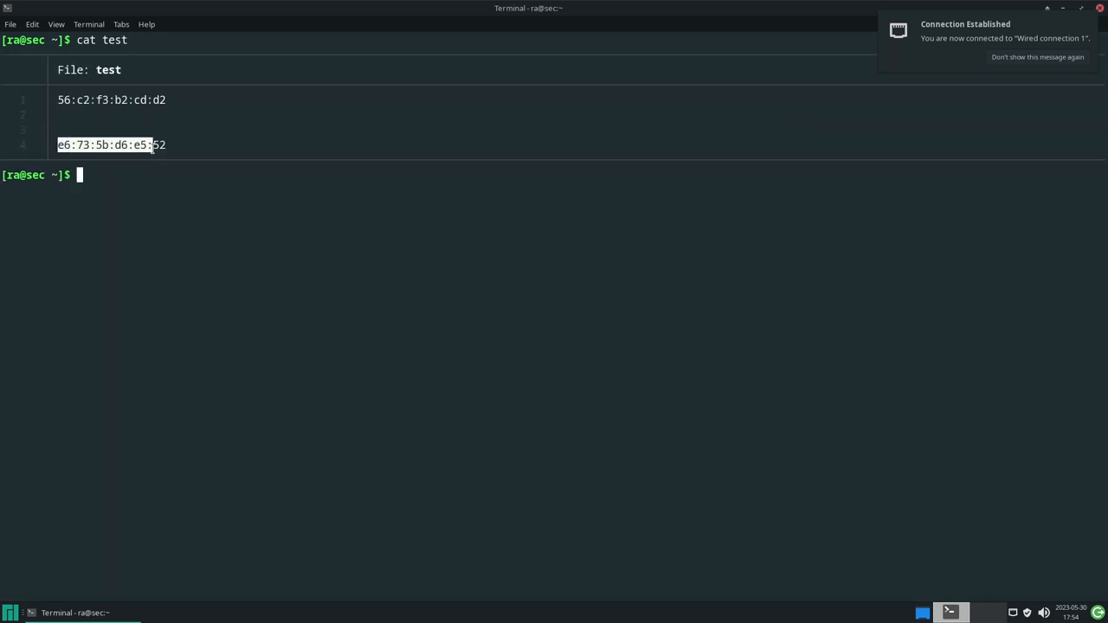
# - Run ifconfig and select enp1s0's new MAC 32:cf:6e:64:bb:0c, then start clearing the screen
pyautogui.write('ifconfig')
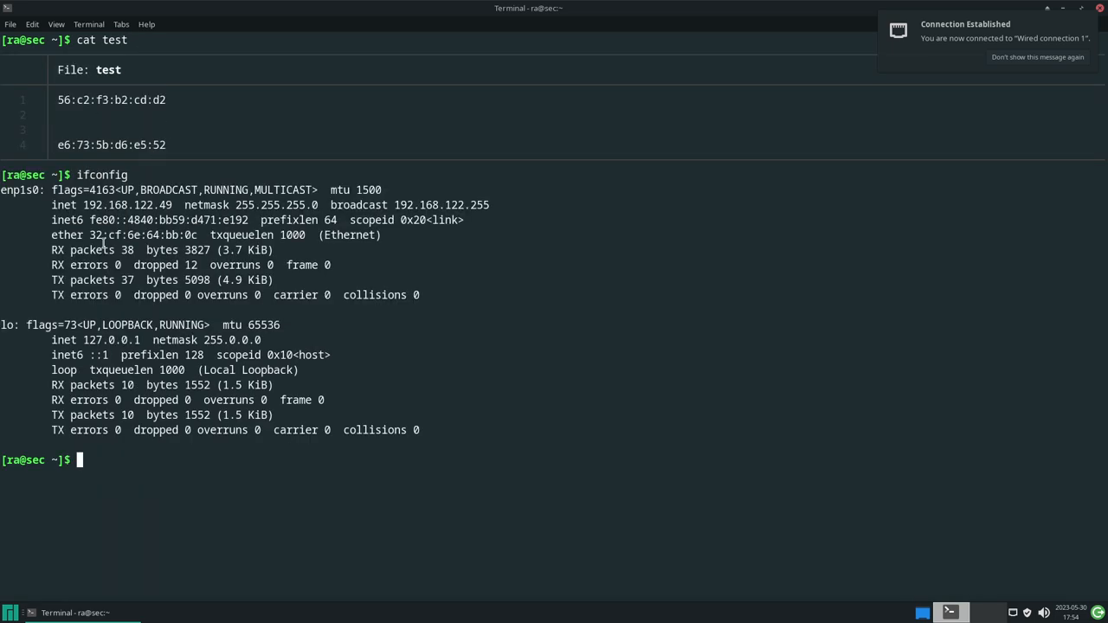
pyautogui.doubleClick(144, 235)
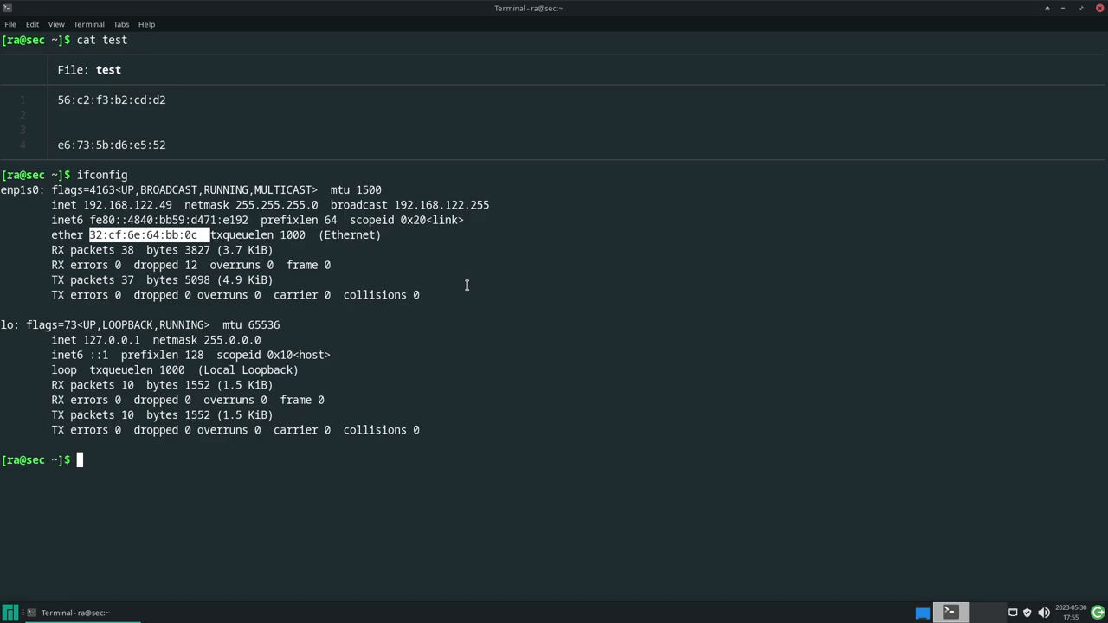
pyautogui.write('cl')
pyautogui.write('1. Uni,')
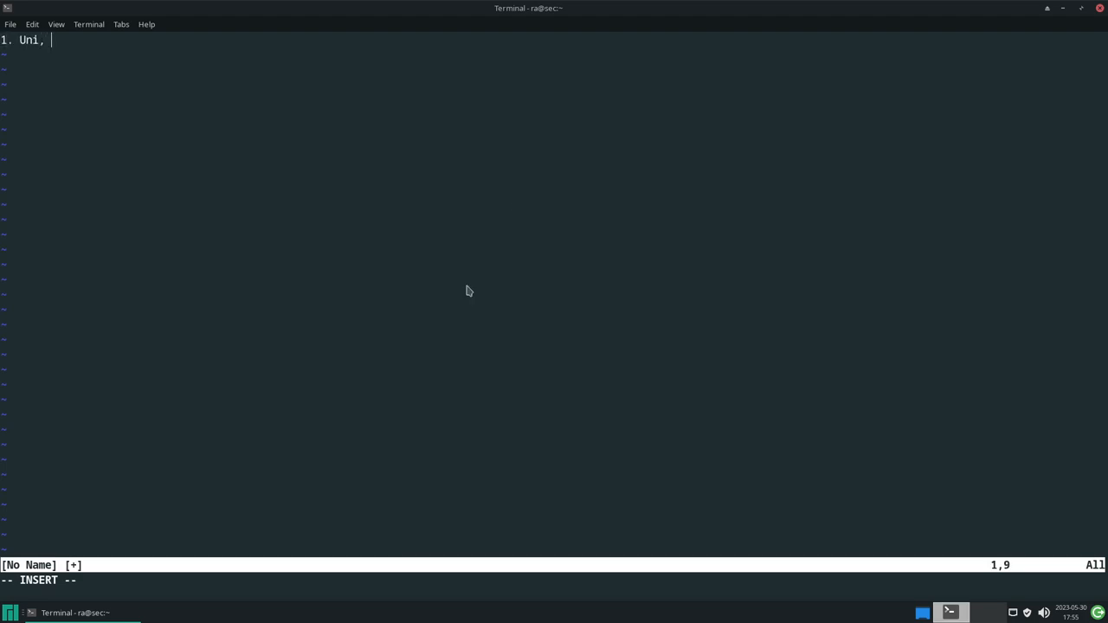
# - Type the list items '1. Uni, Org' and '2. Captive Porcal', removing the trailing dash
pyautogui.write('Org')
pyautogui.write('2. C')
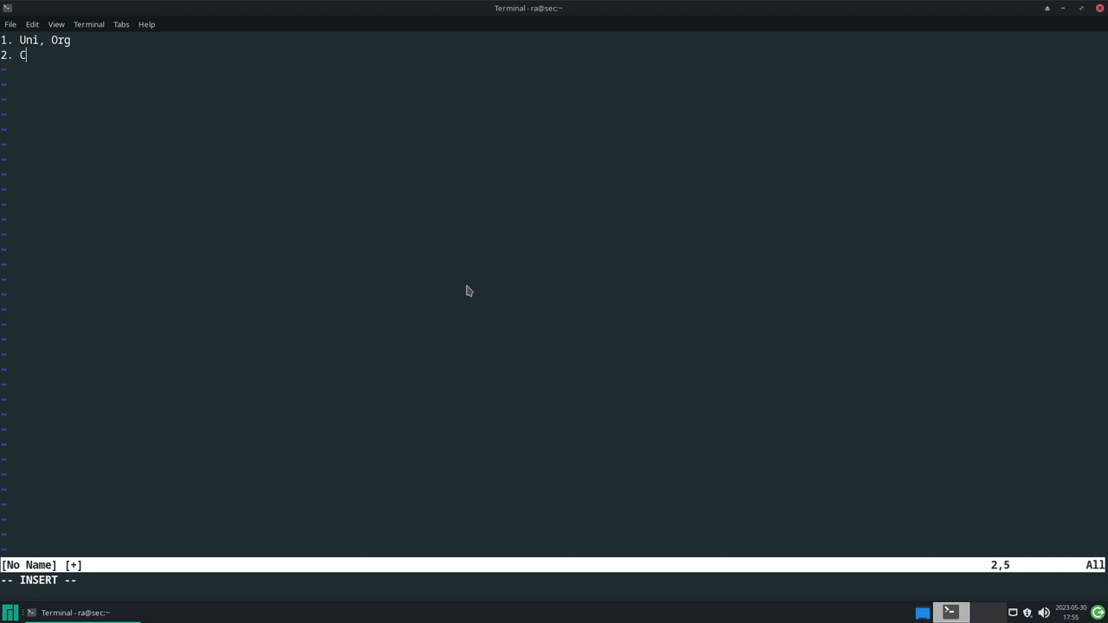
pyautogui.write('aptive')
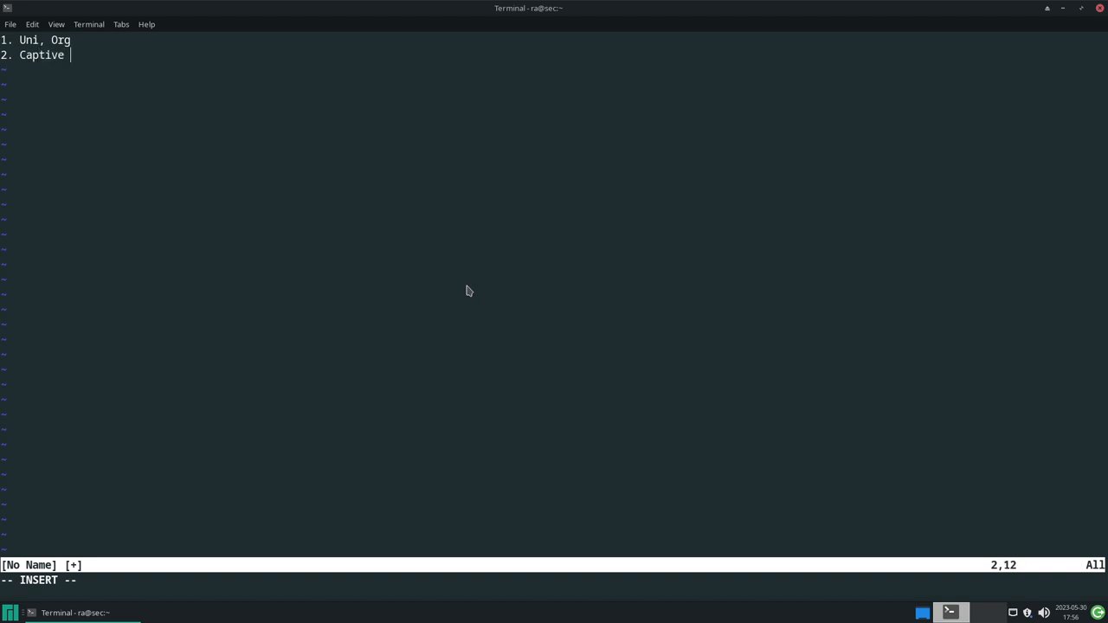
pyautogui.write('Porcal')
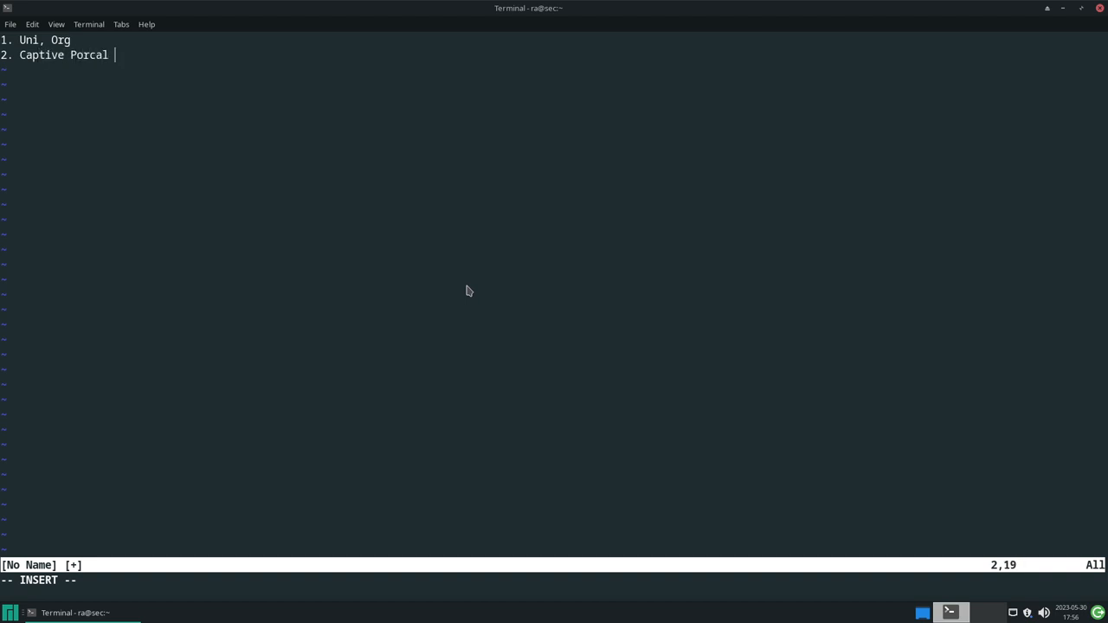
pyautogui.write('-')
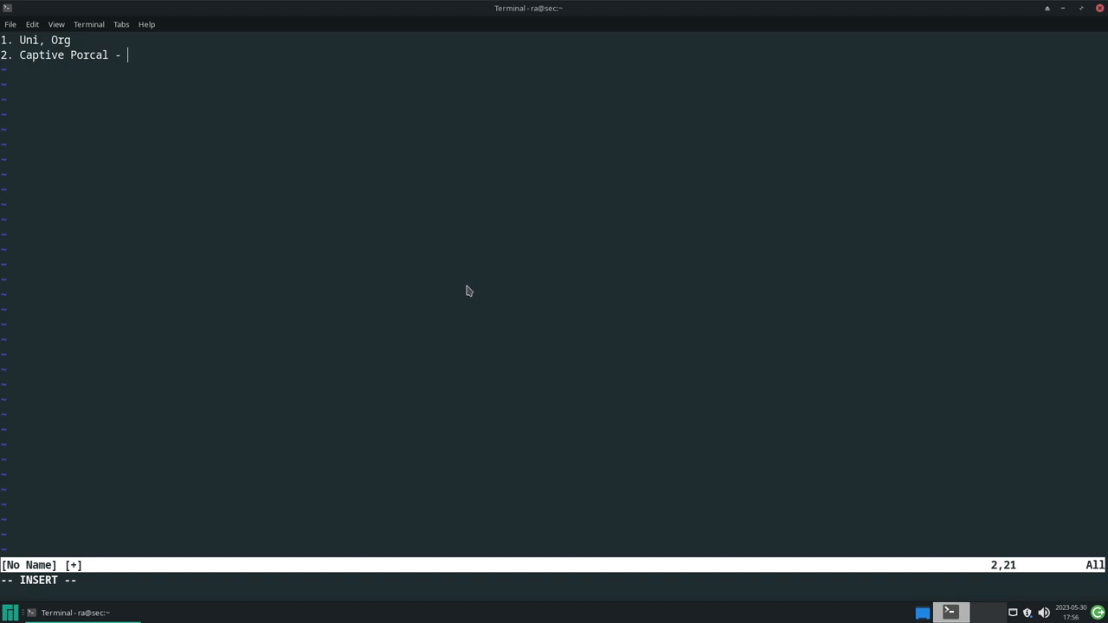
pyautogui.press('BackSpace')
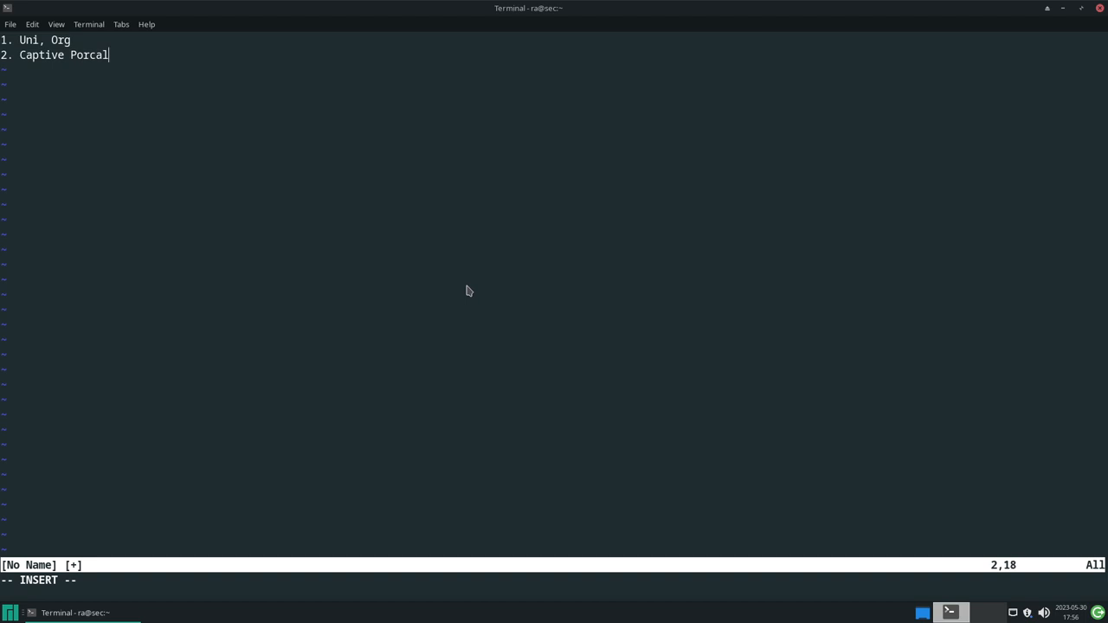